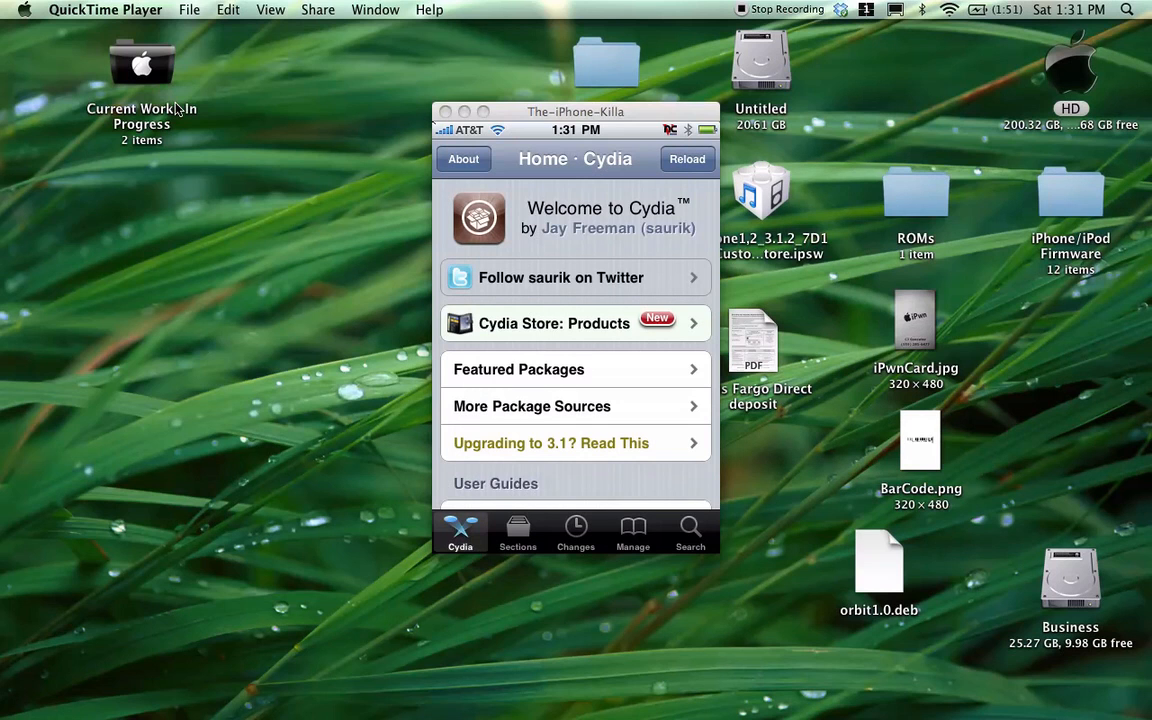
# - Search Cydia for MyWi and open its package details page
pyautogui.click(690, 530)
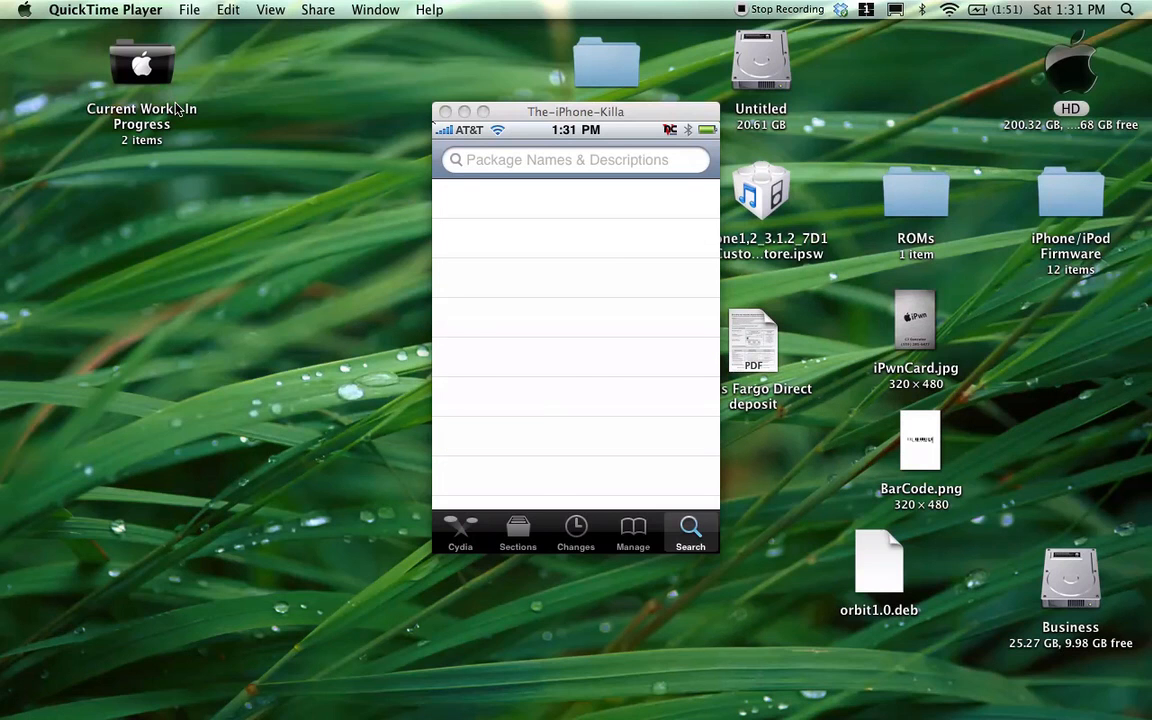
pyautogui.click(576, 160)
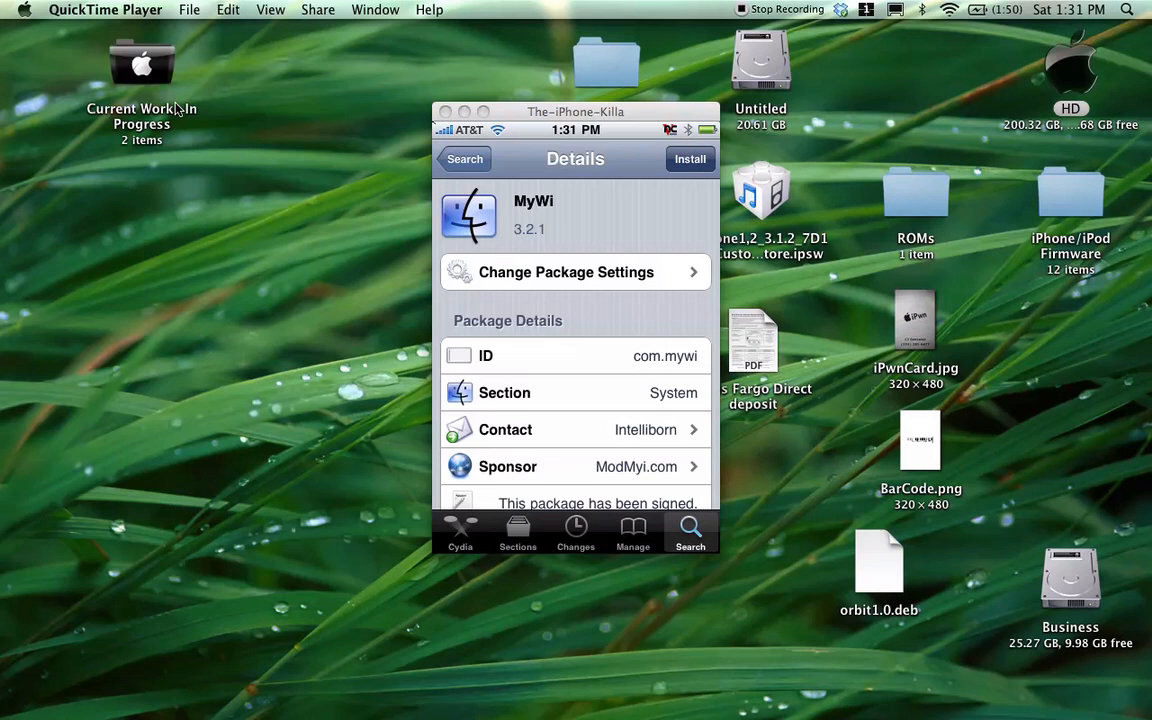
# - Install MyWi with its Rock Extensions and RockApp dependencies and confirm
pyautogui.click(688, 158)
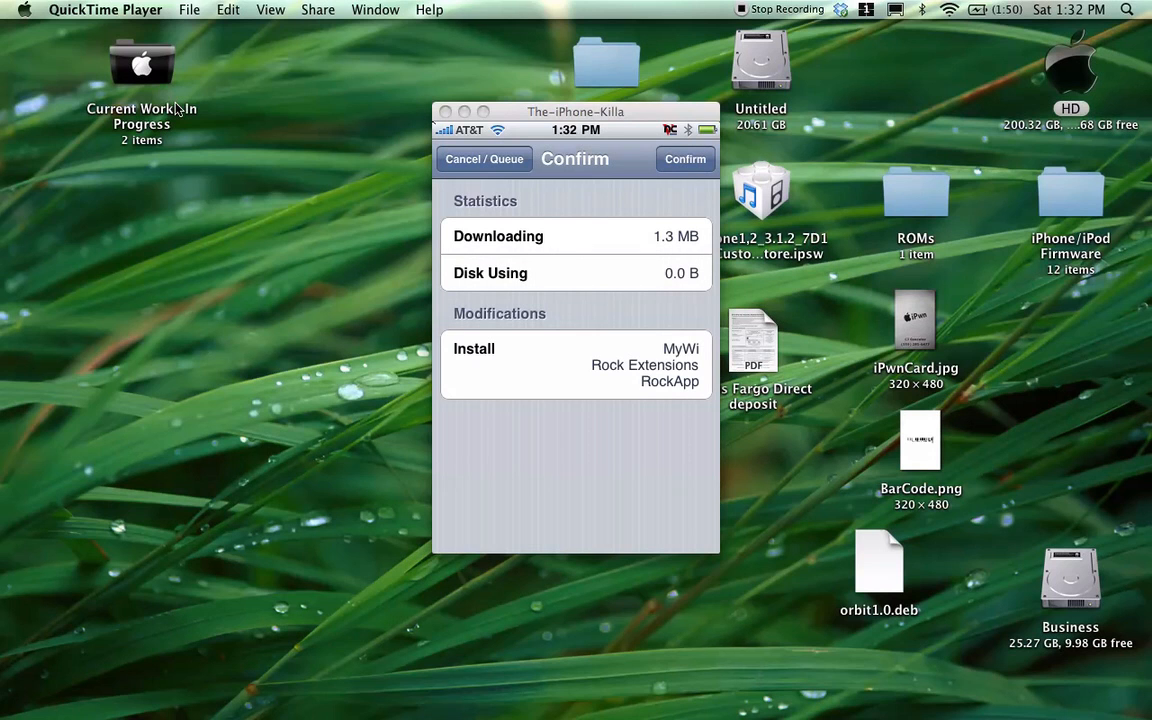
pyautogui.click(684, 160)
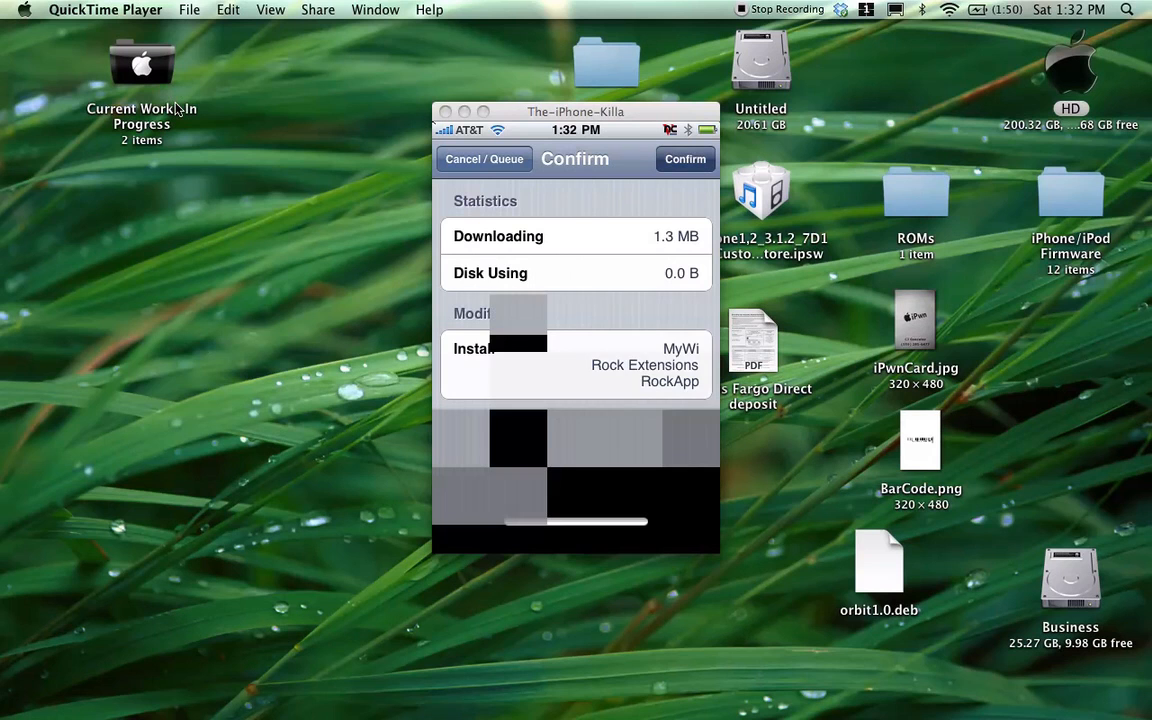
pyautogui.click(684, 158)
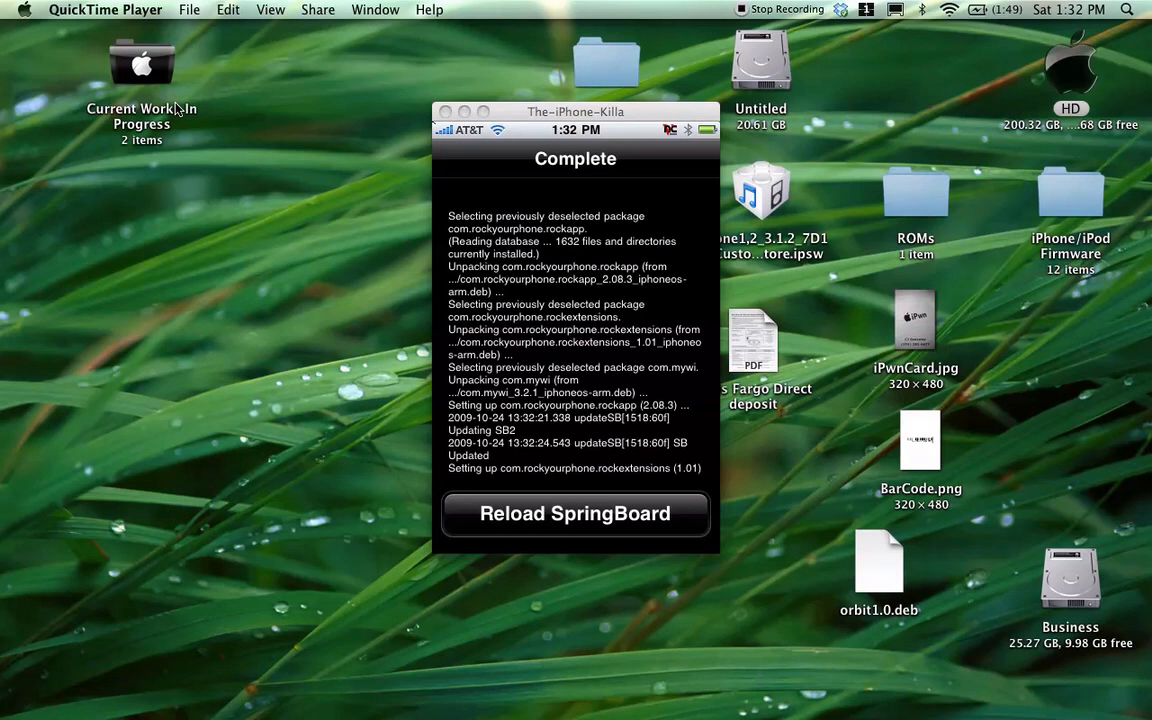
# - Reconnect Chicken of the VNC to the iPhone server at 192.168.1.121
pyautogui.click(576, 512)
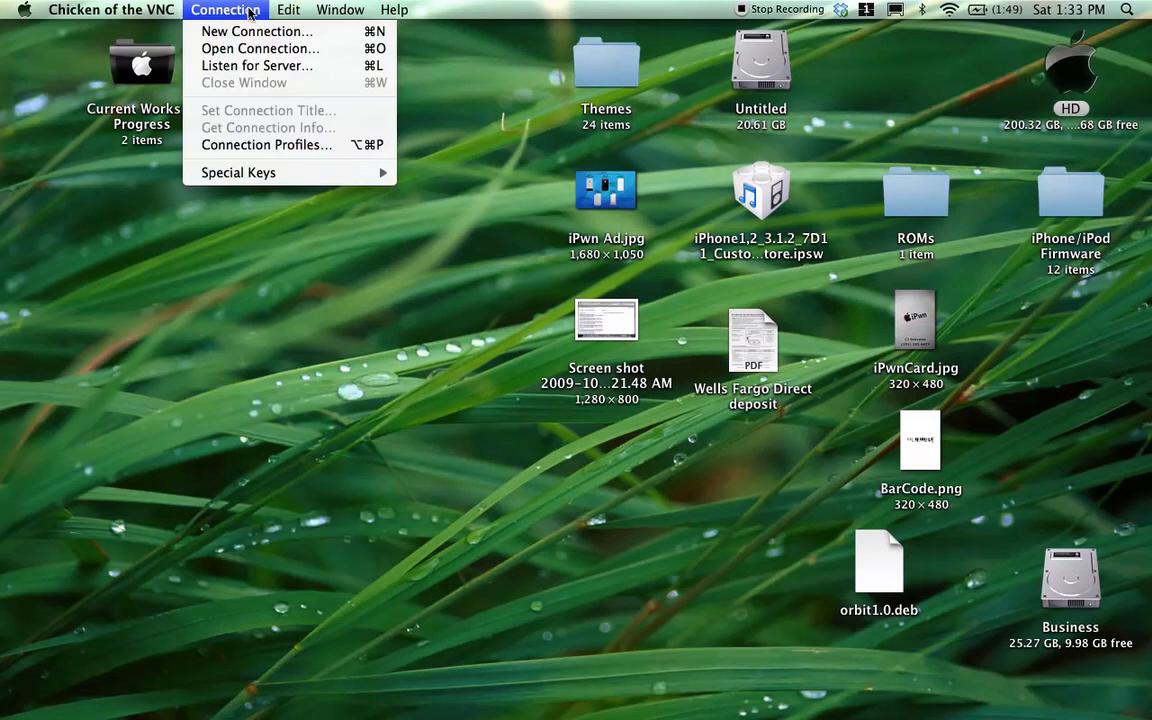
pyautogui.click(260, 48)
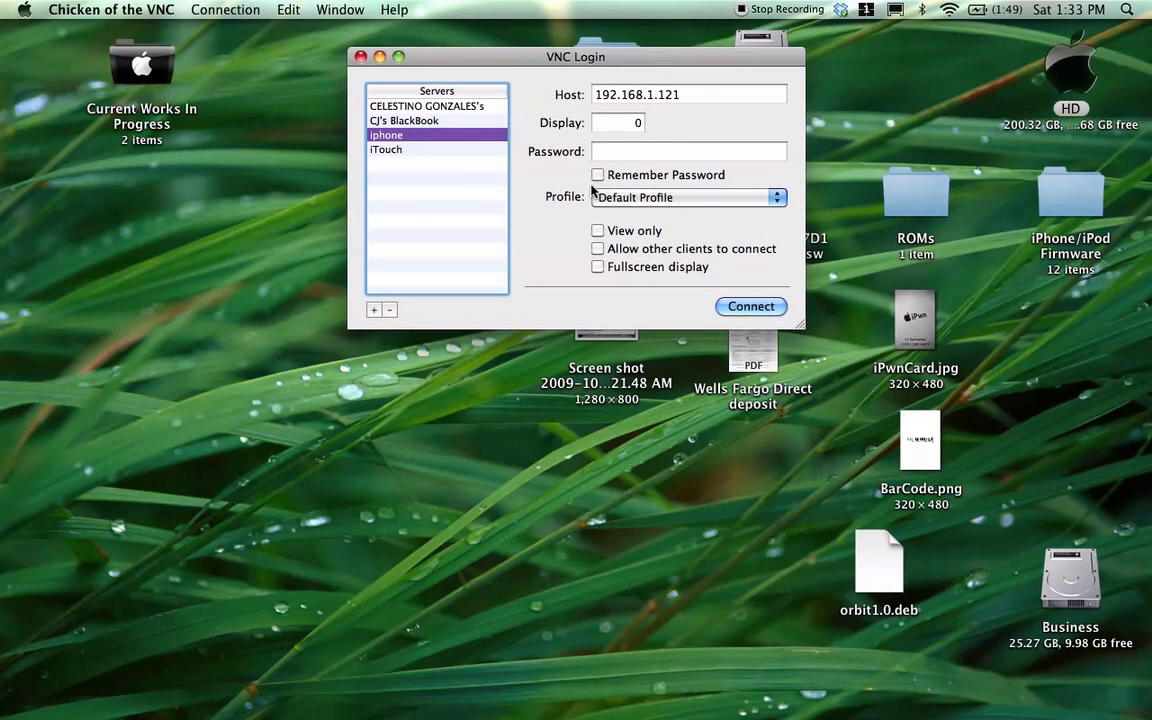
pyautogui.moveTo(756, 316)
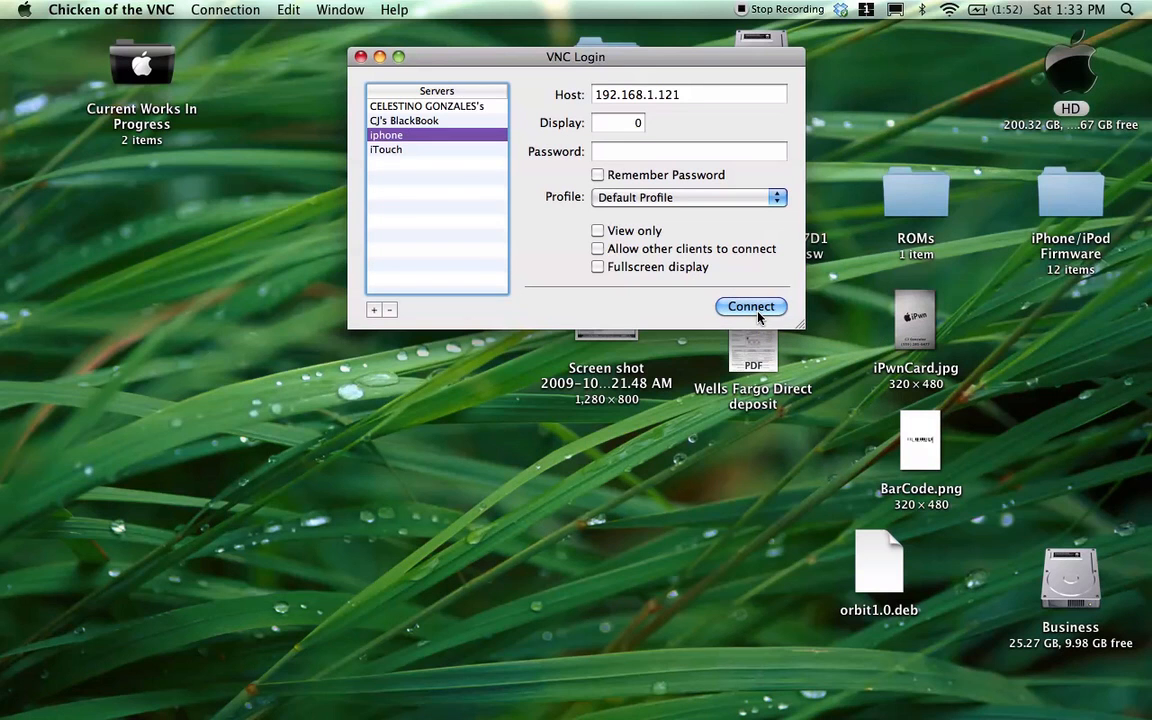
pyautogui.click(750, 306)
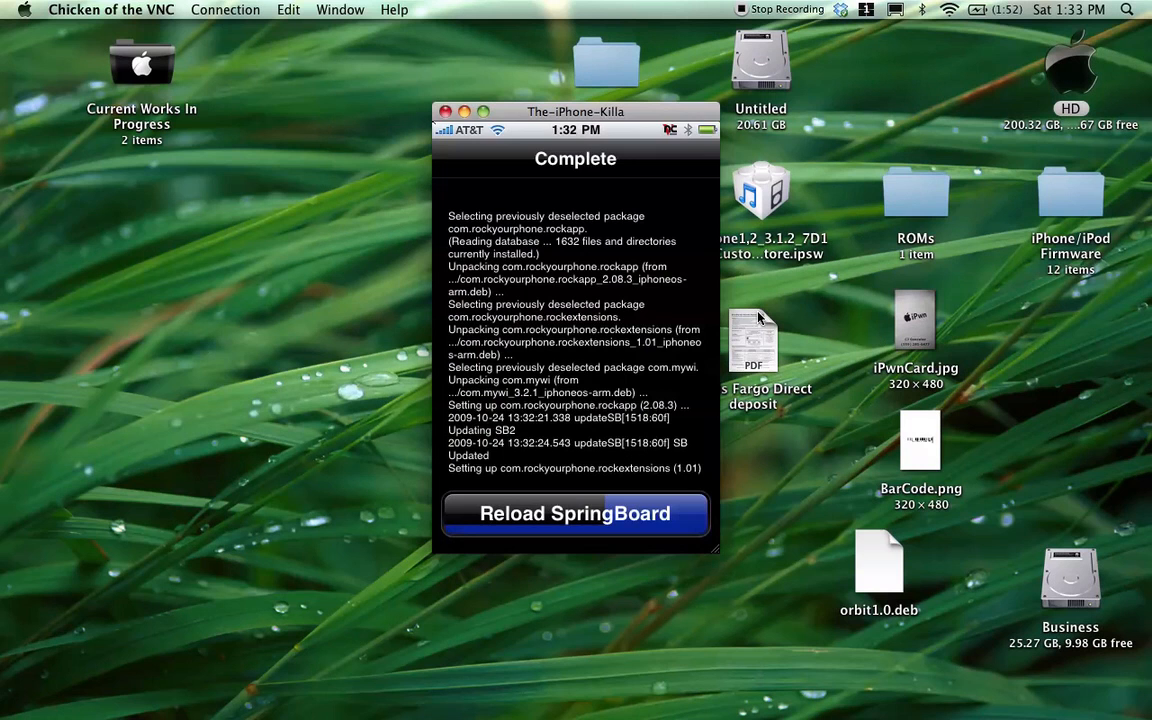
# - Reload SpringBoard, then show Rock's What's New list with the MyWi upgrade
pyautogui.click(576, 512)
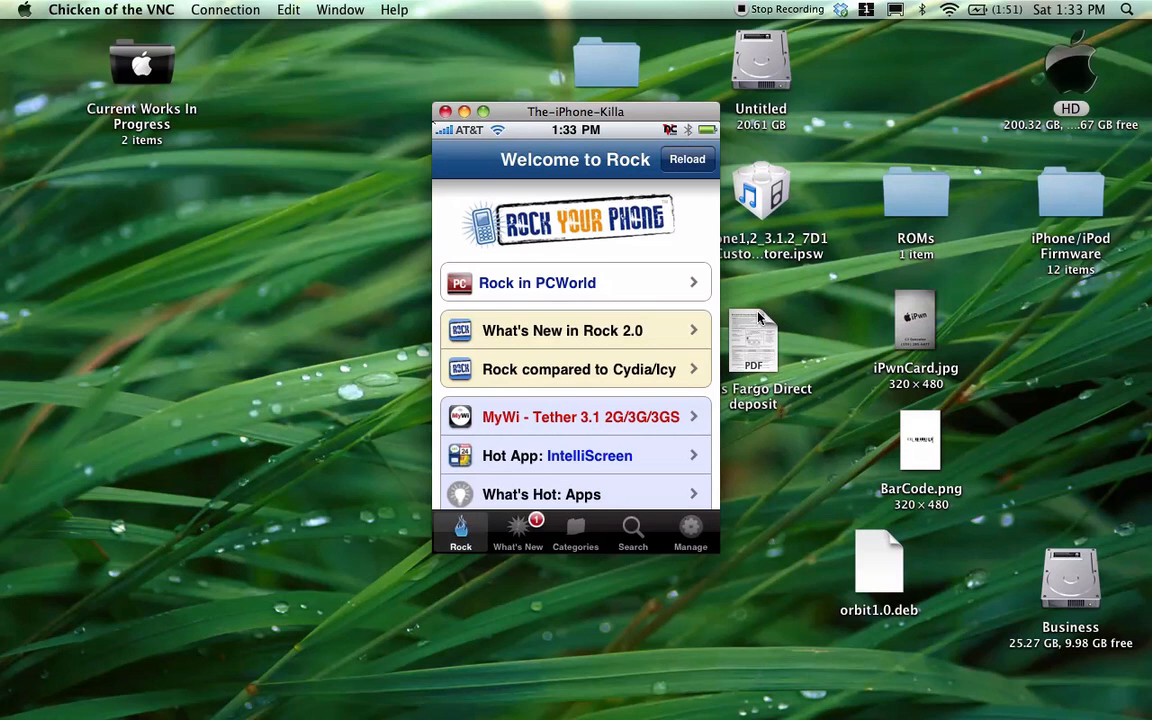
pyautogui.click(518, 532)
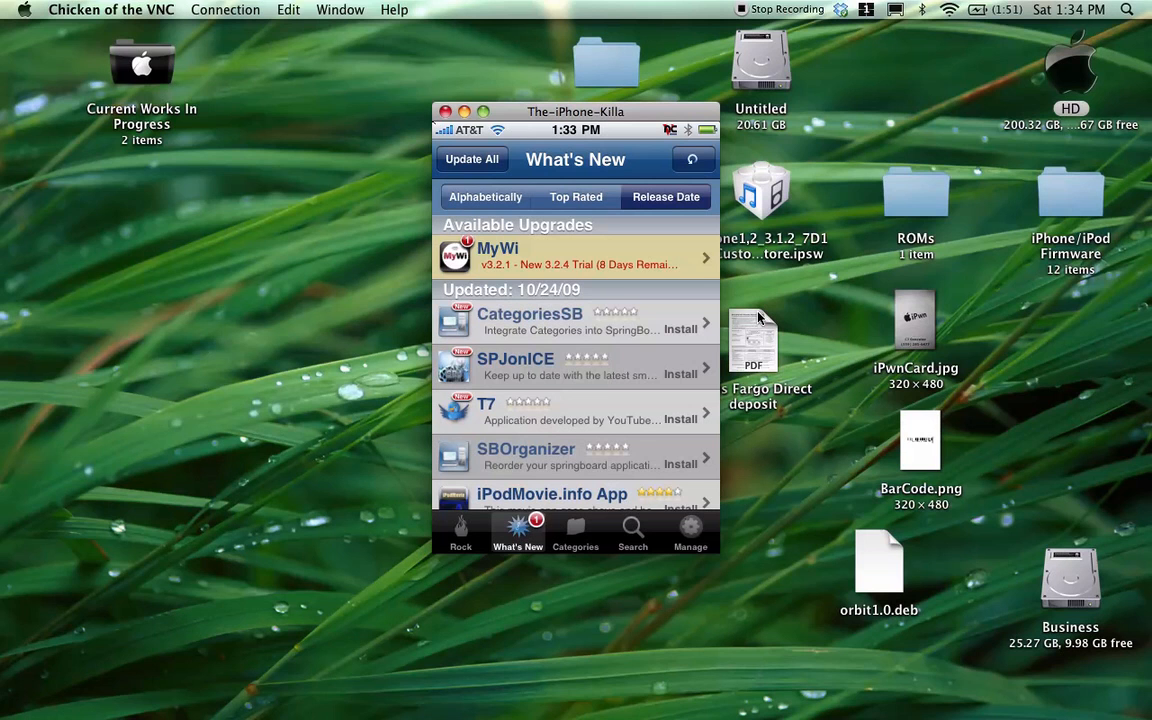
# - Update MyWi to version 3.2.4 from Rock's upgrade entry and confirm
pyautogui.click(576, 256)
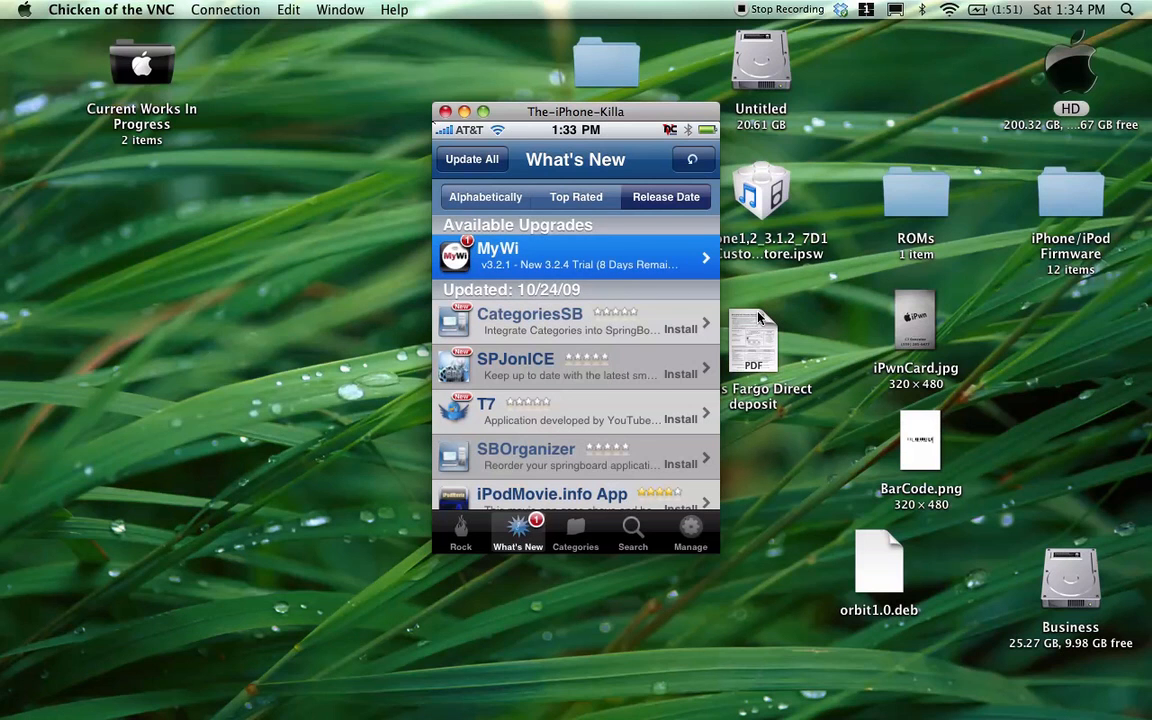
pyautogui.click(576, 256)
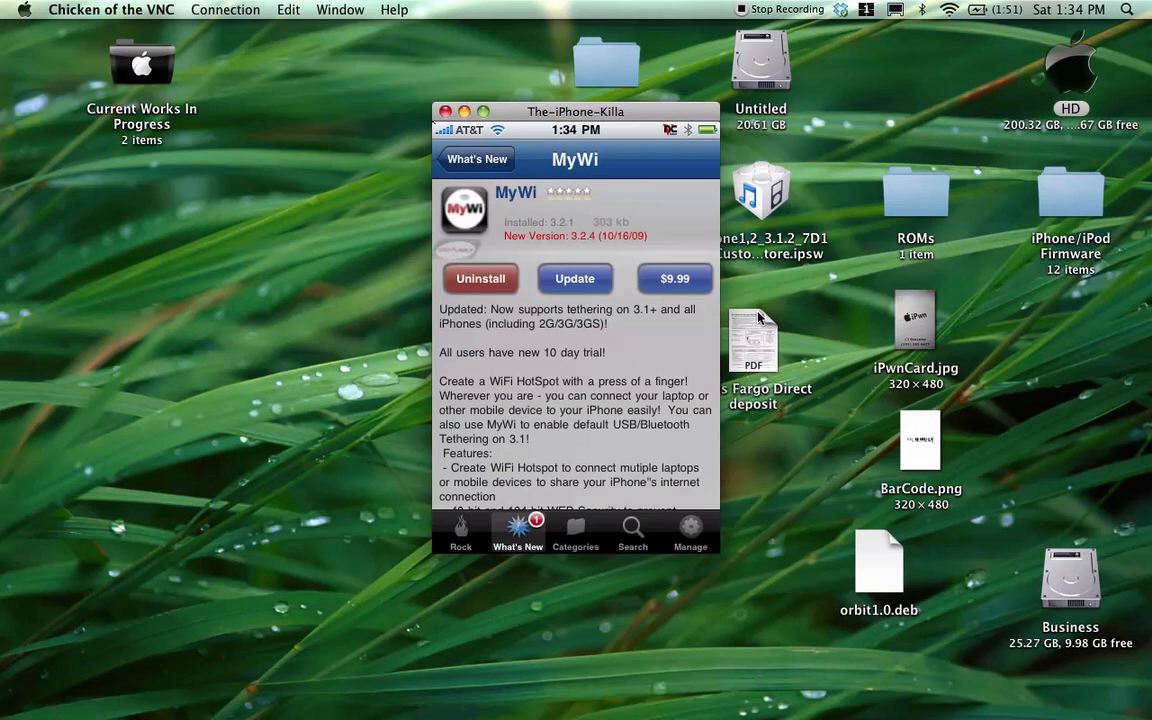
pyautogui.click(574, 278)
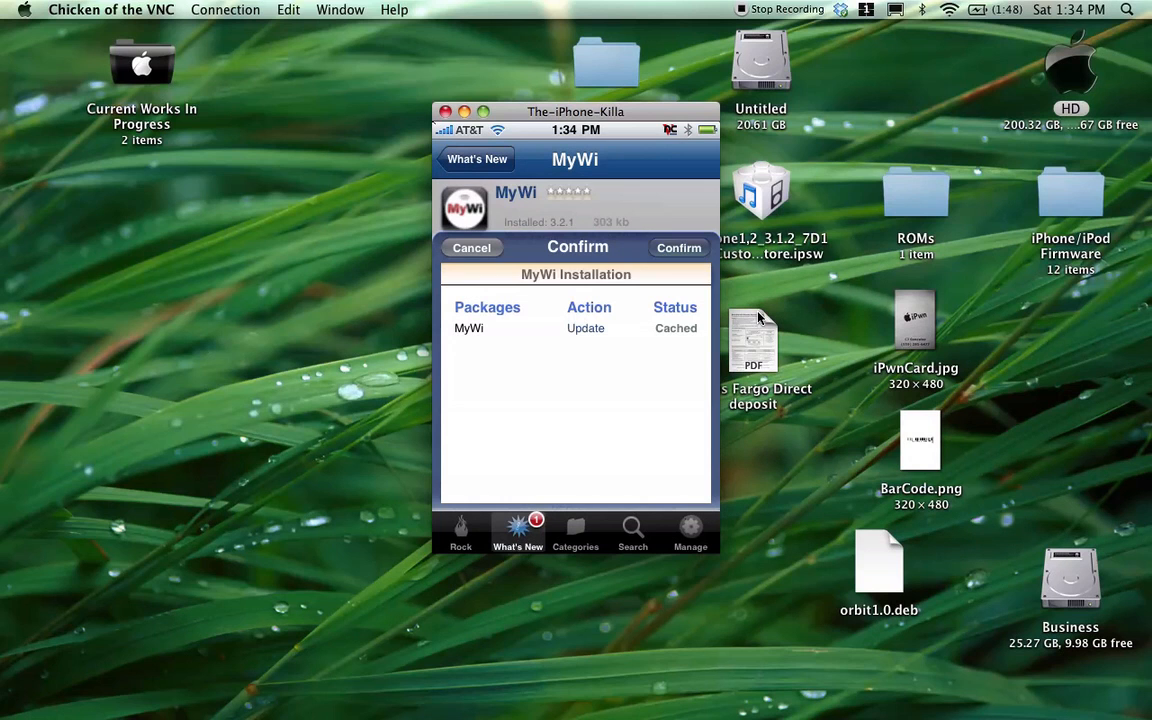
pyautogui.click(678, 248)
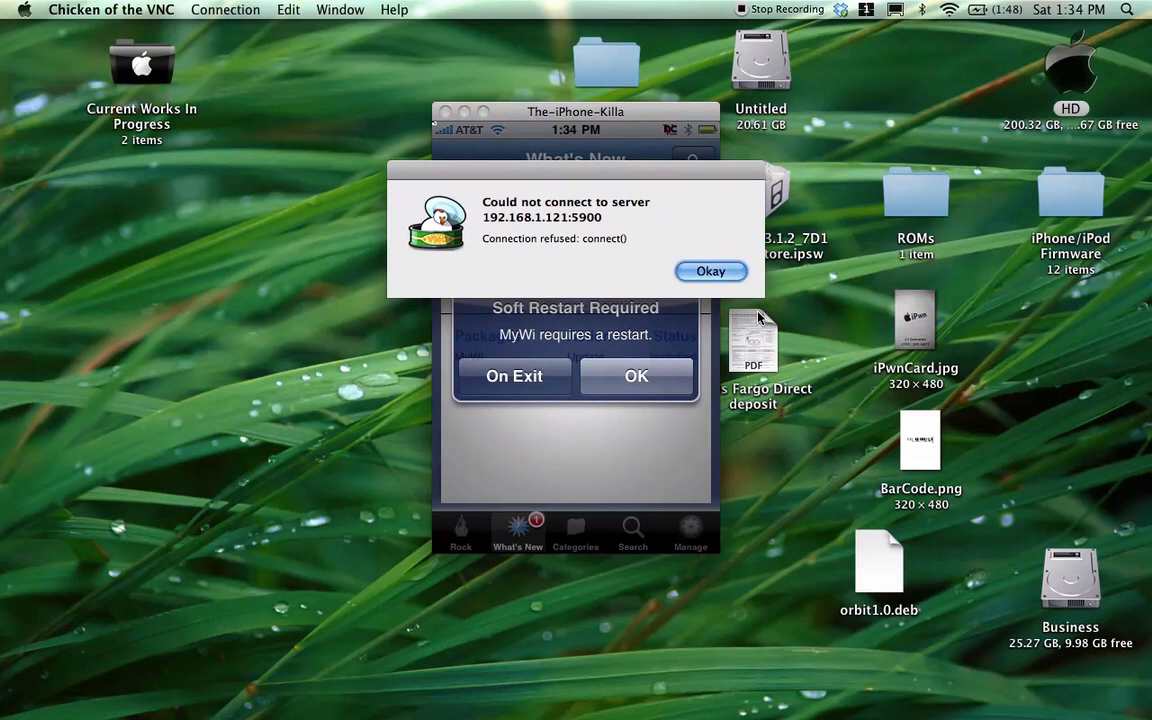
# - Dismiss the connection-refused error and reconnect to the iPhone
pyautogui.click(710, 272)
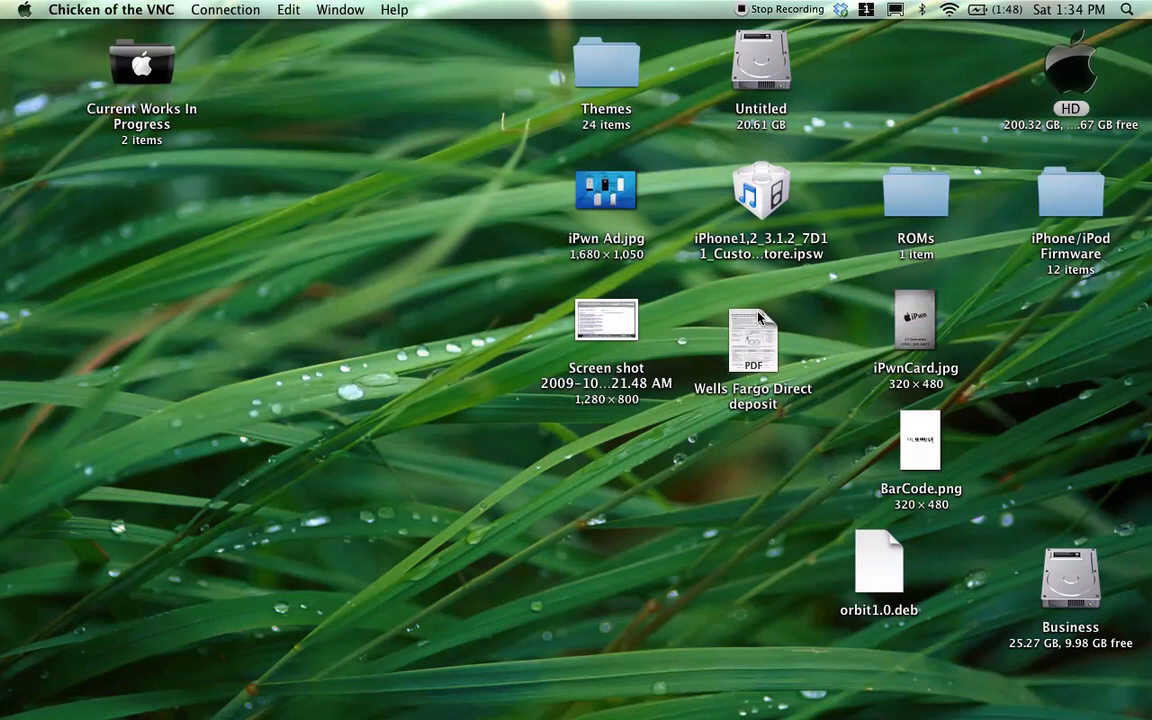
pyautogui.moveTo(512, 104)
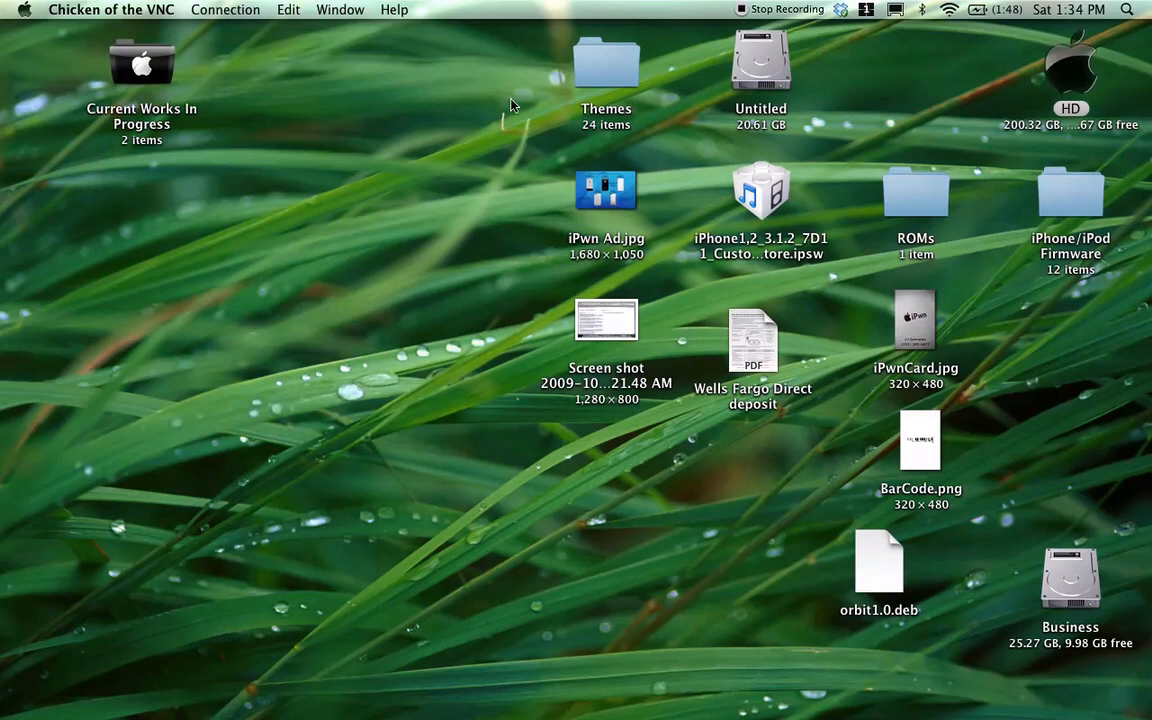
pyautogui.click(224, 8)
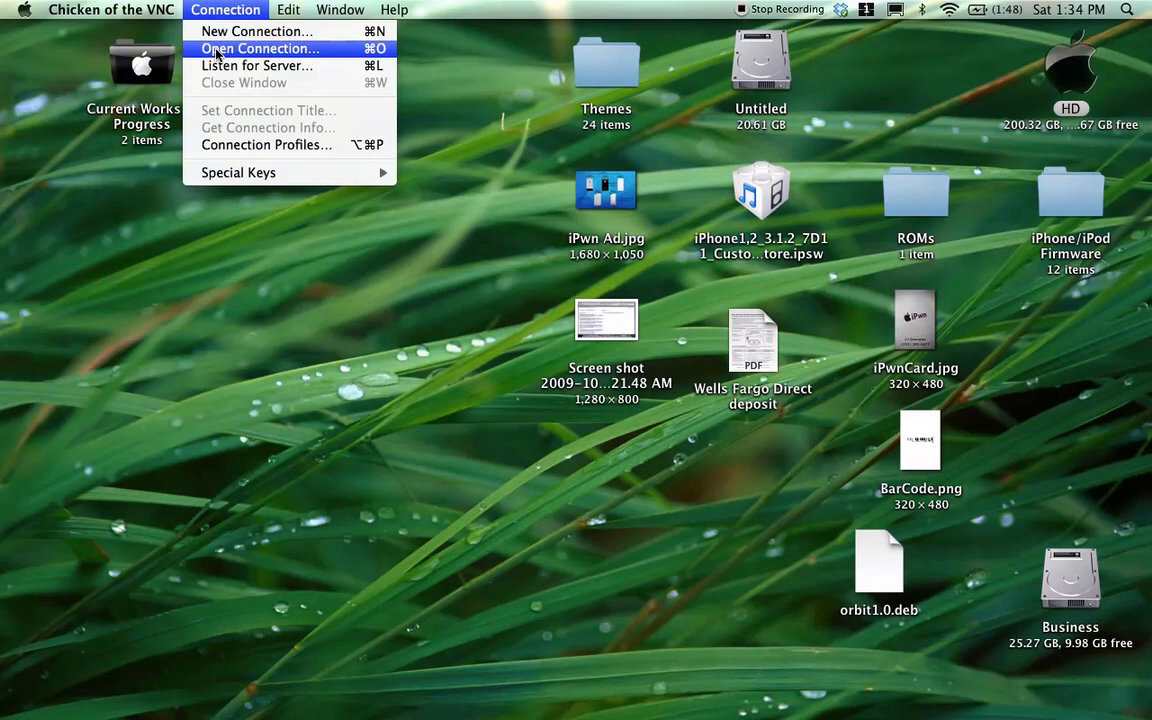
pyautogui.click(260, 48)
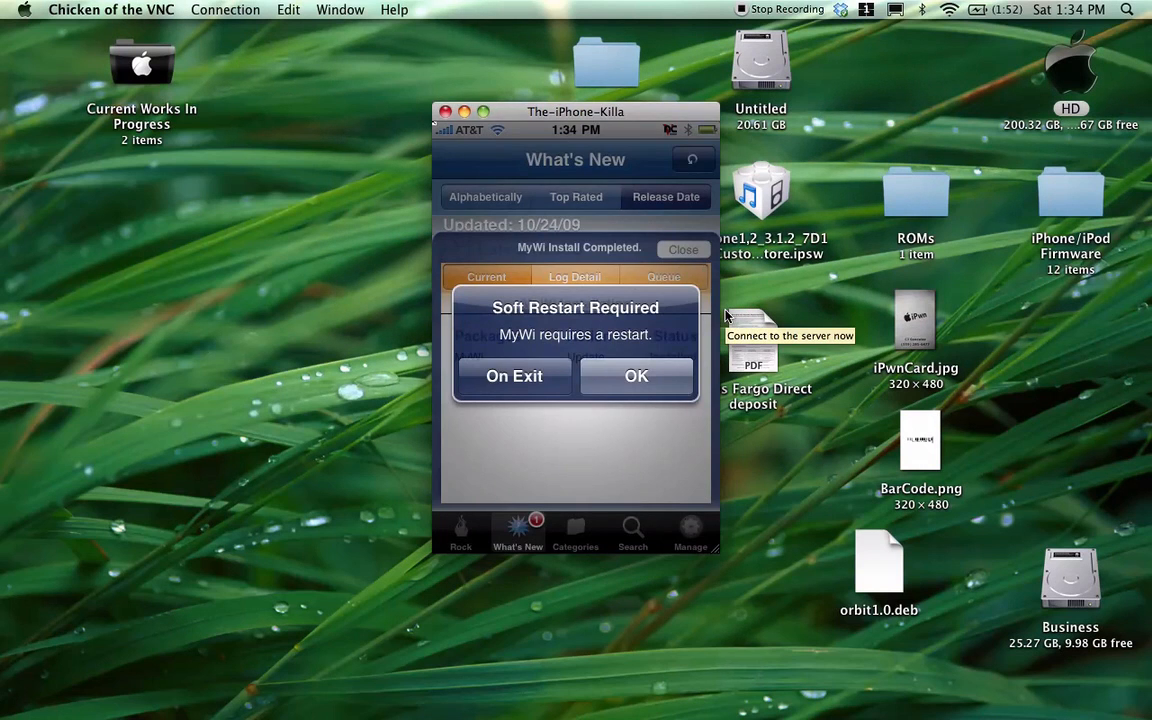
# - Accept MyWi's soft restart, then switch Internet Tethering ON in Settings > General > Network
pyautogui.click(636, 376)
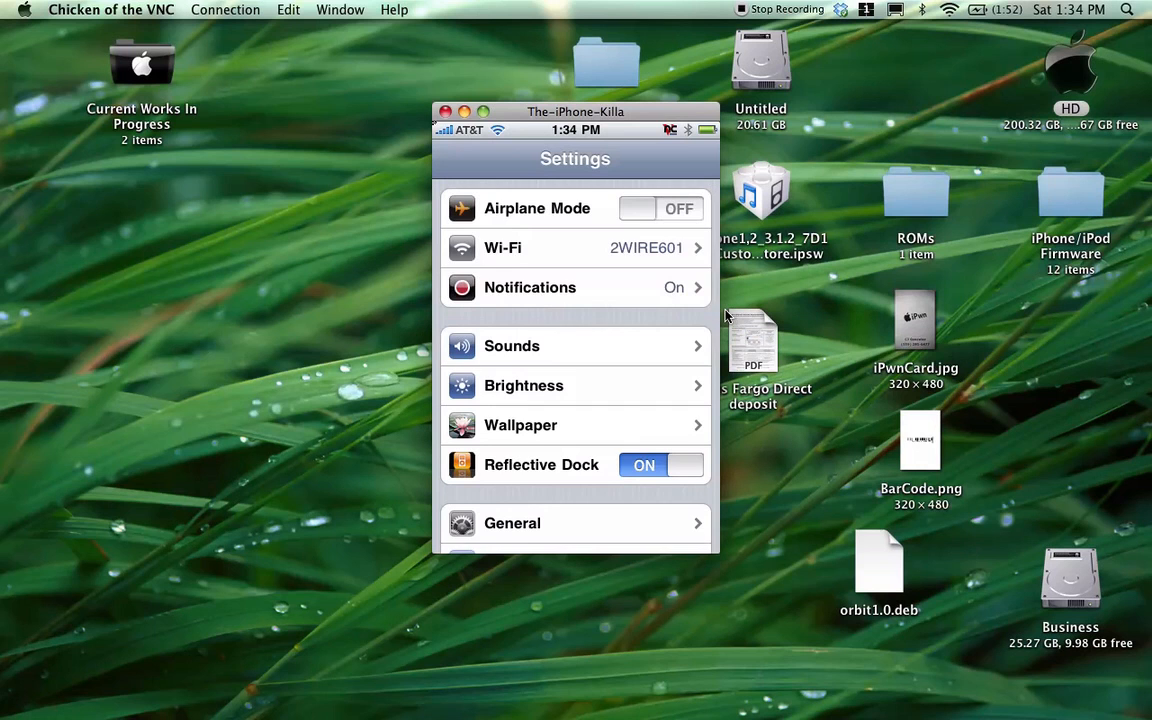
pyautogui.click(512, 524)
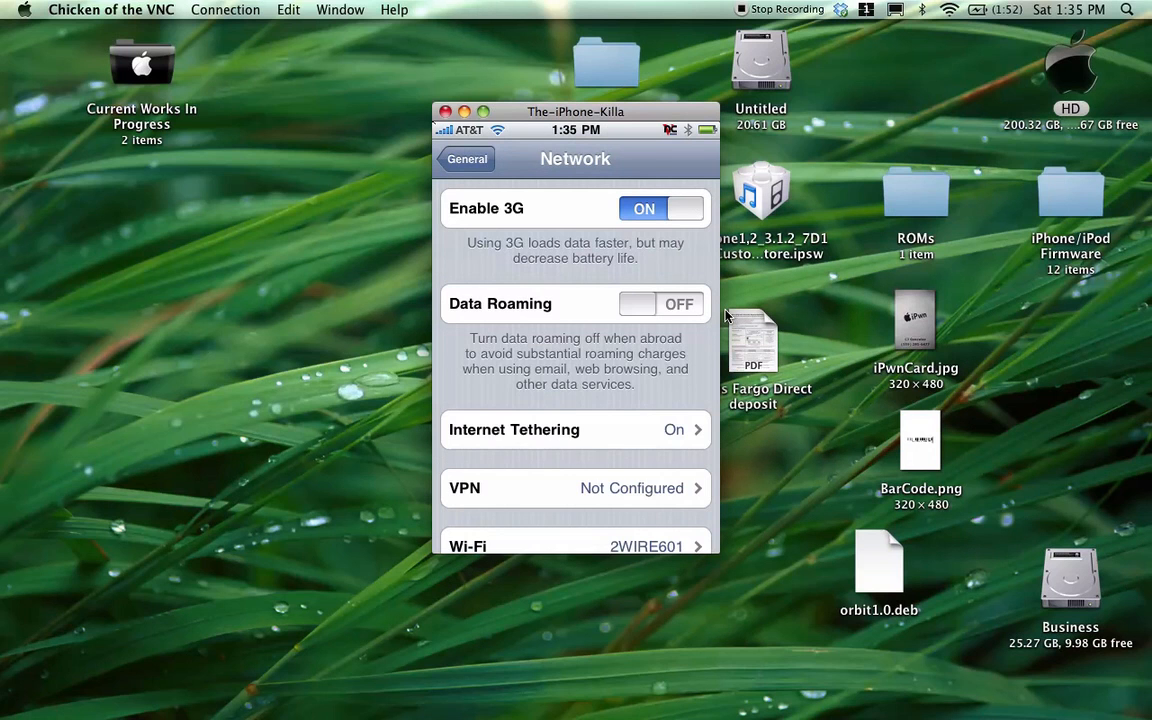
pyautogui.click(576, 428)
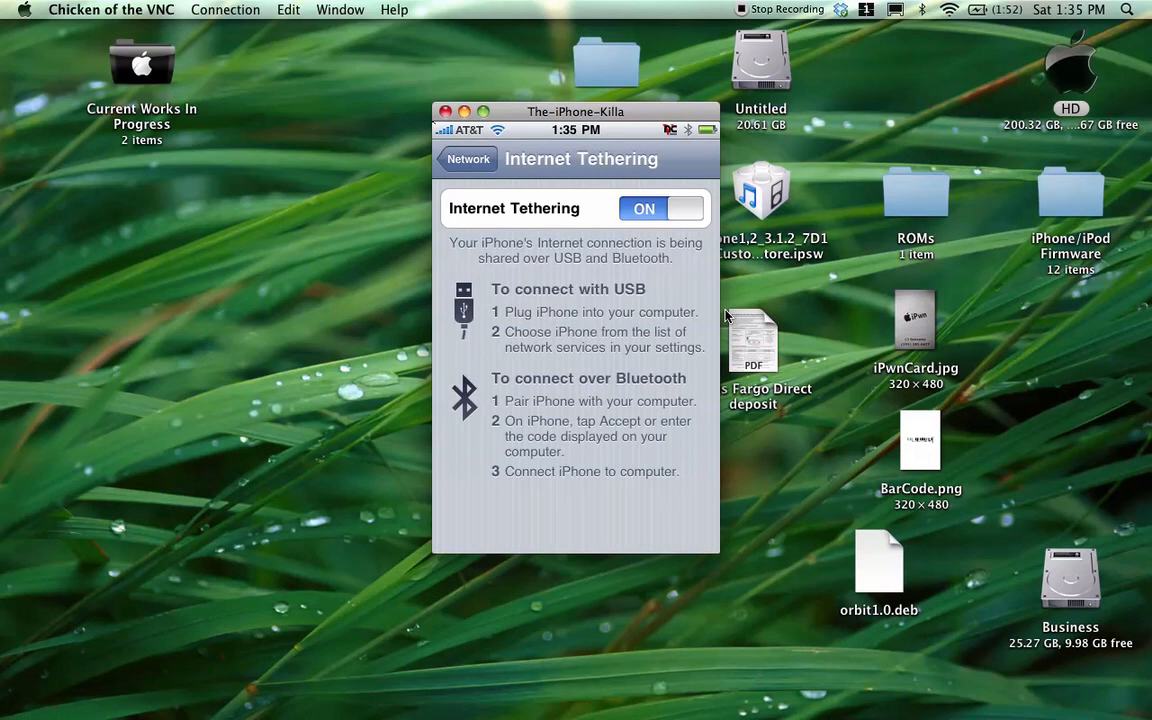
pyautogui.click(660, 208)
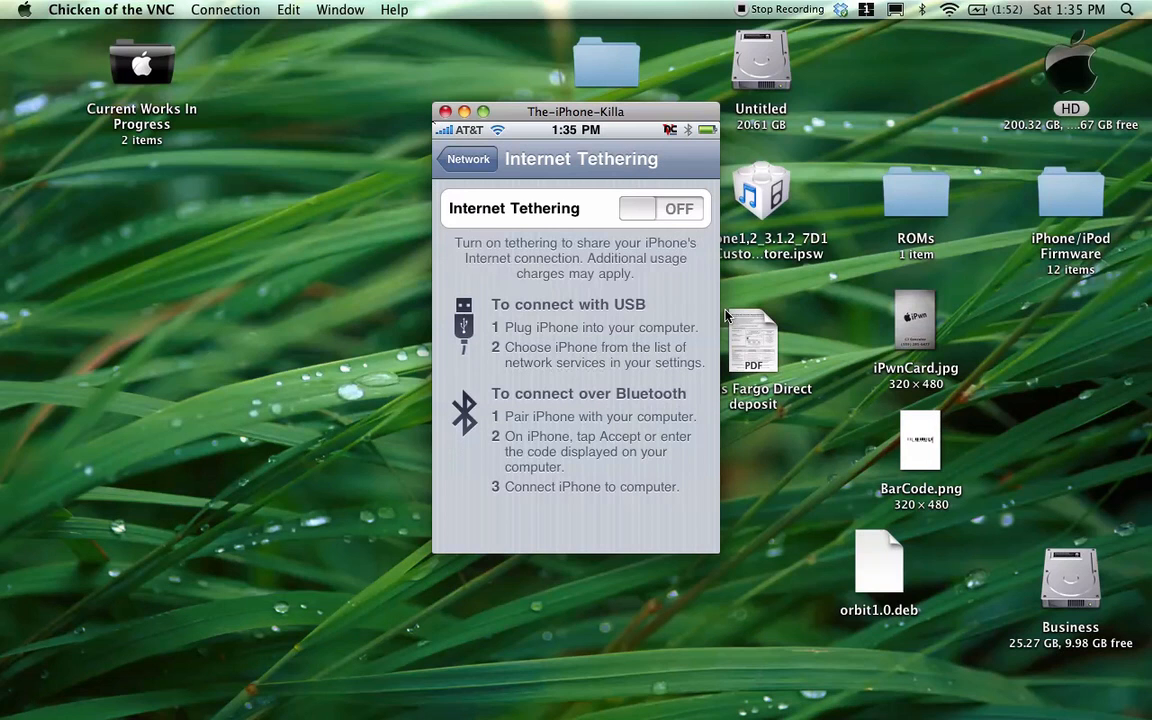
pyautogui.click(660, 208)
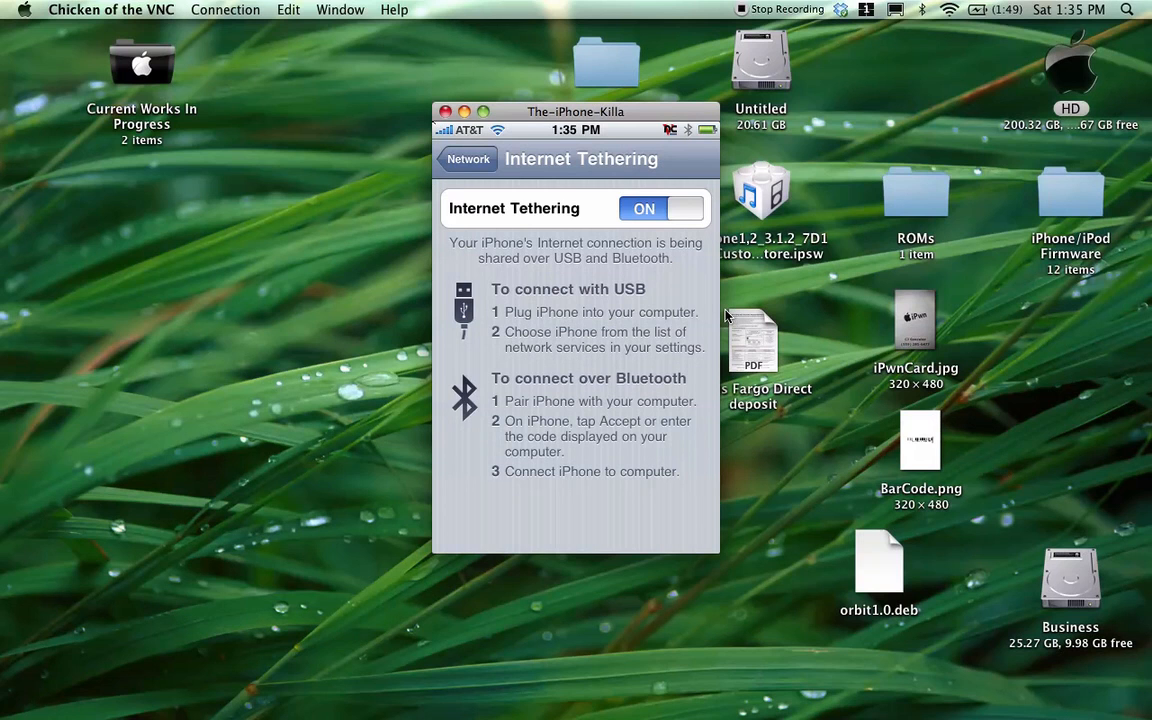
# - Back the iPhone out to its home screen and check the Mac's Bluetooth device menu
pyautogui.click(468, 160)
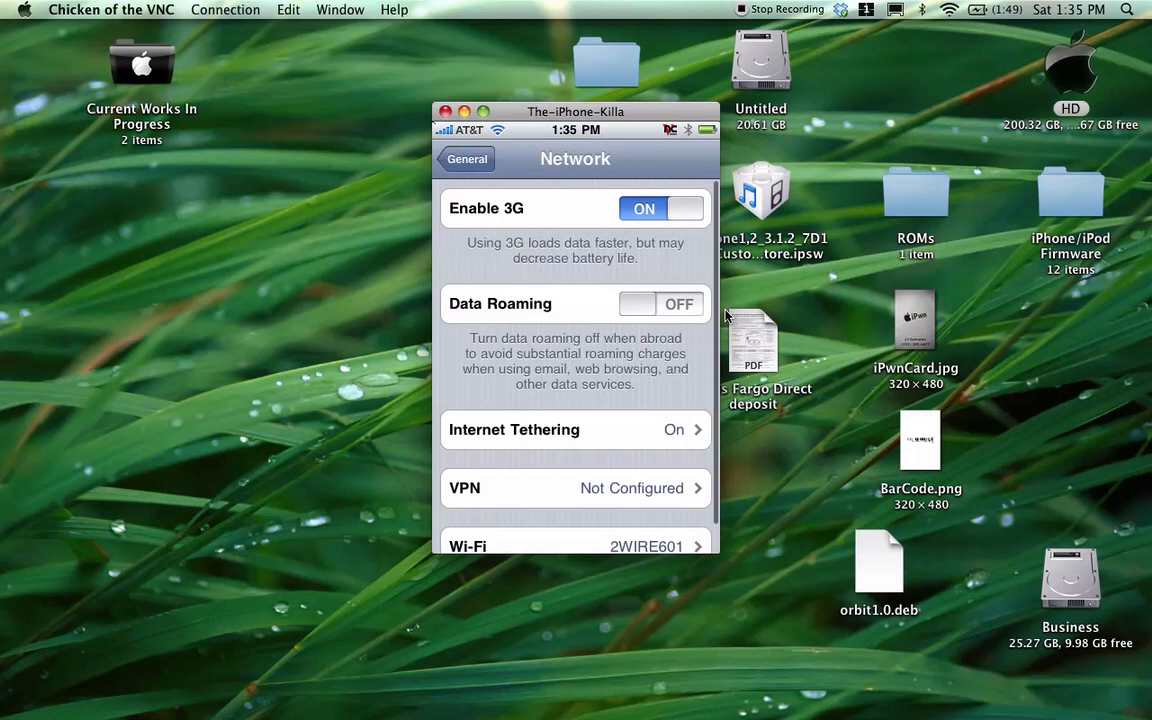
pyautogui.click(468, 160)
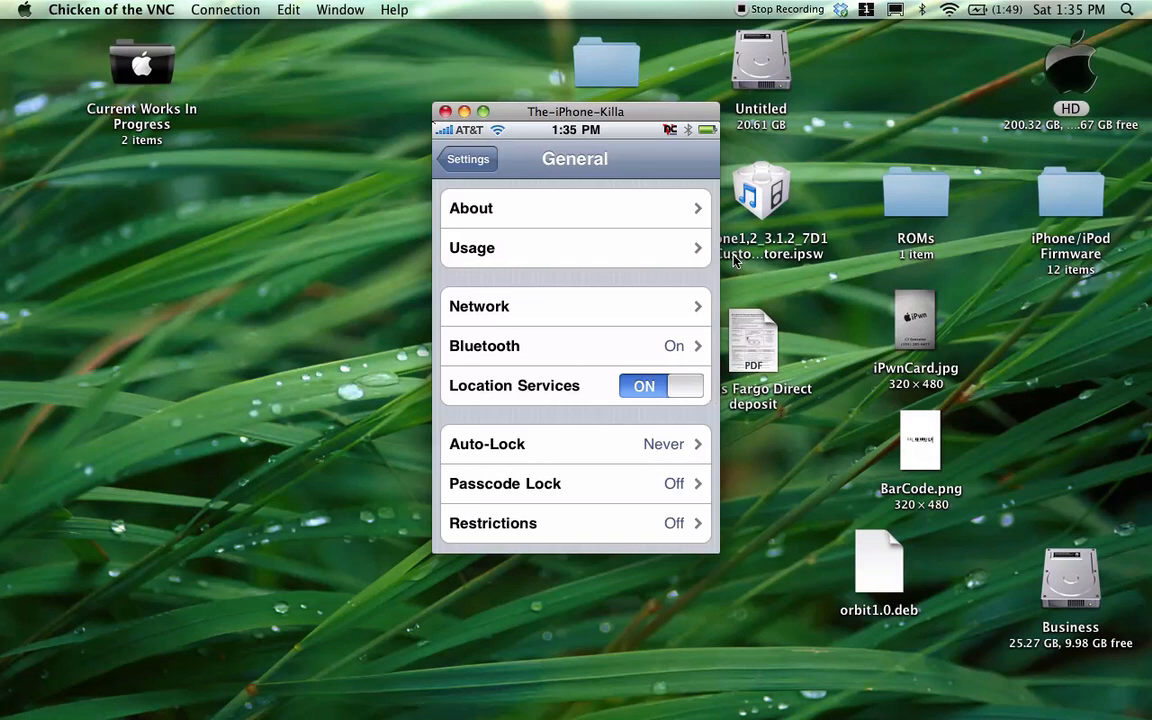
pyautogui.click(468, 160)
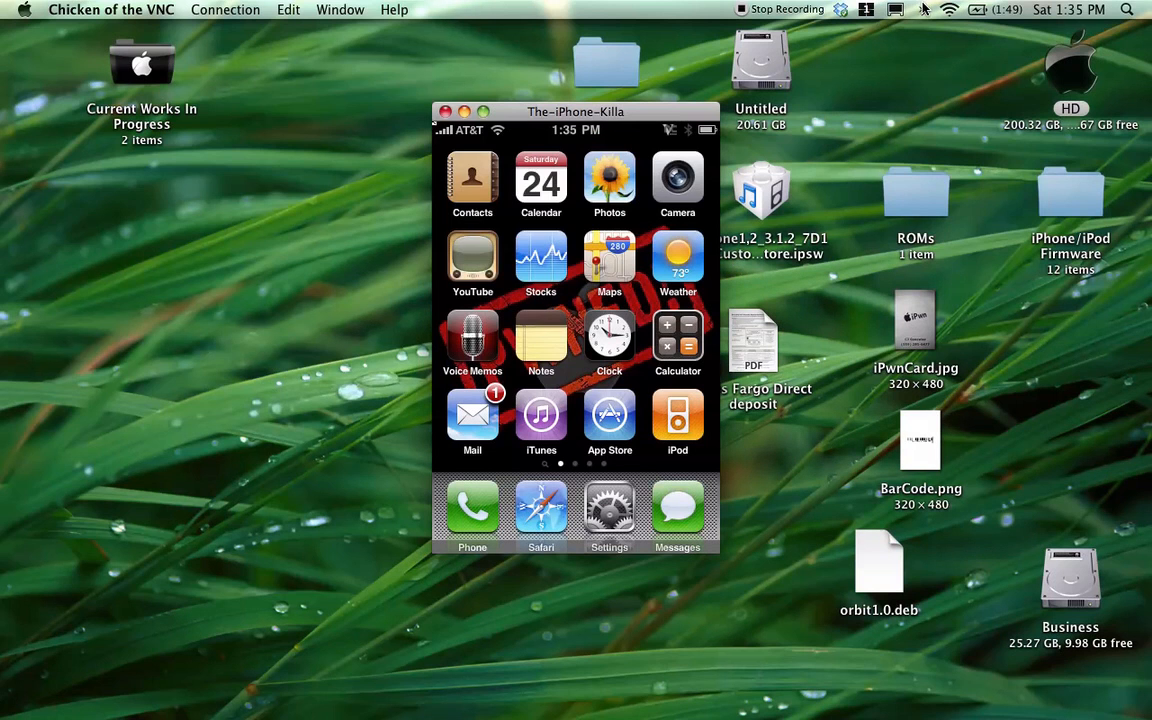
pyautogui.click(922, 8)
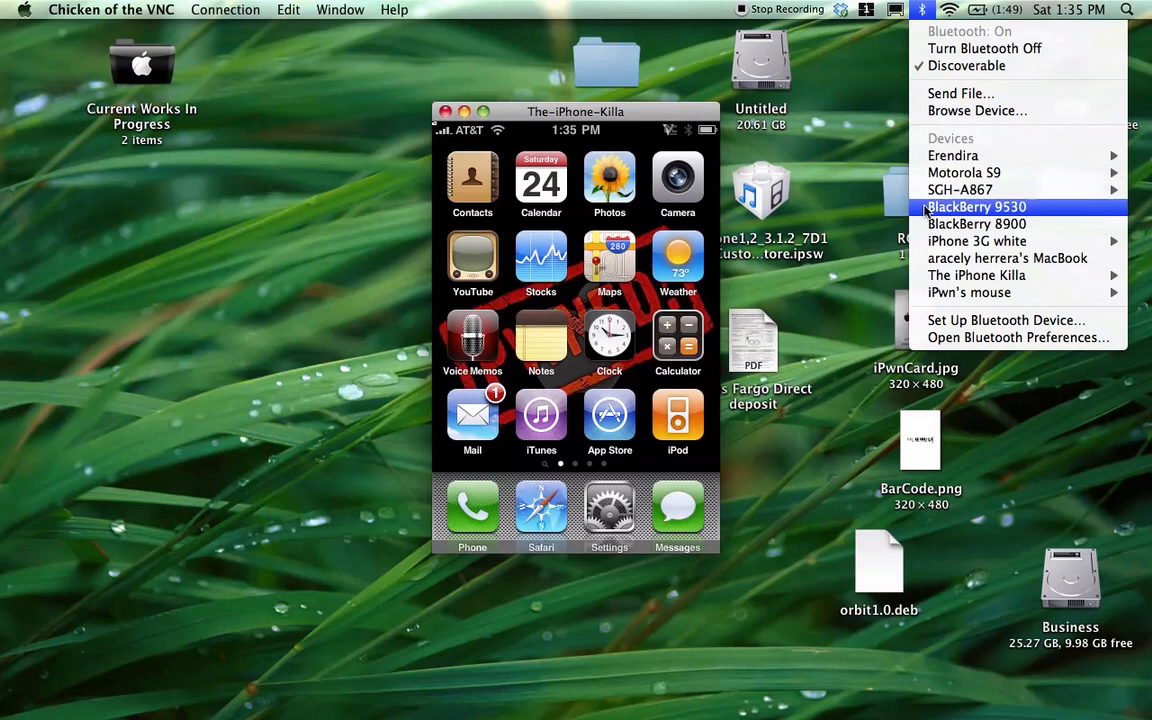
pyautogui.moveTo(976, 240)
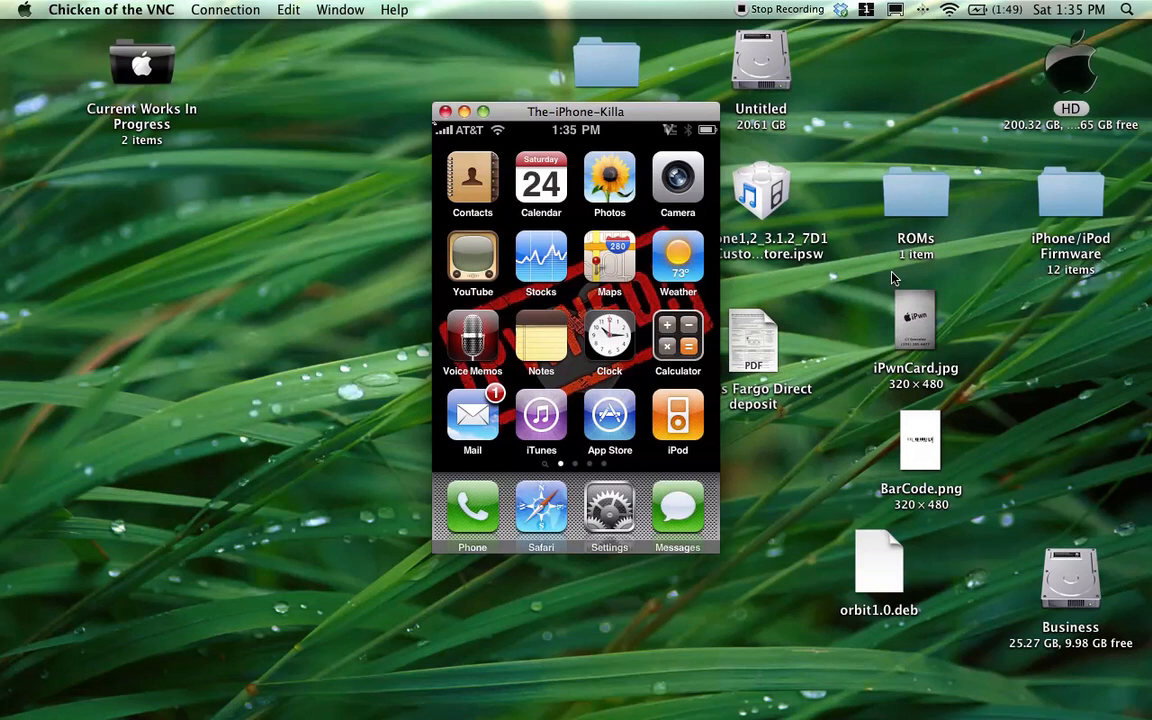
pyautogui.moveTo(872, 342)
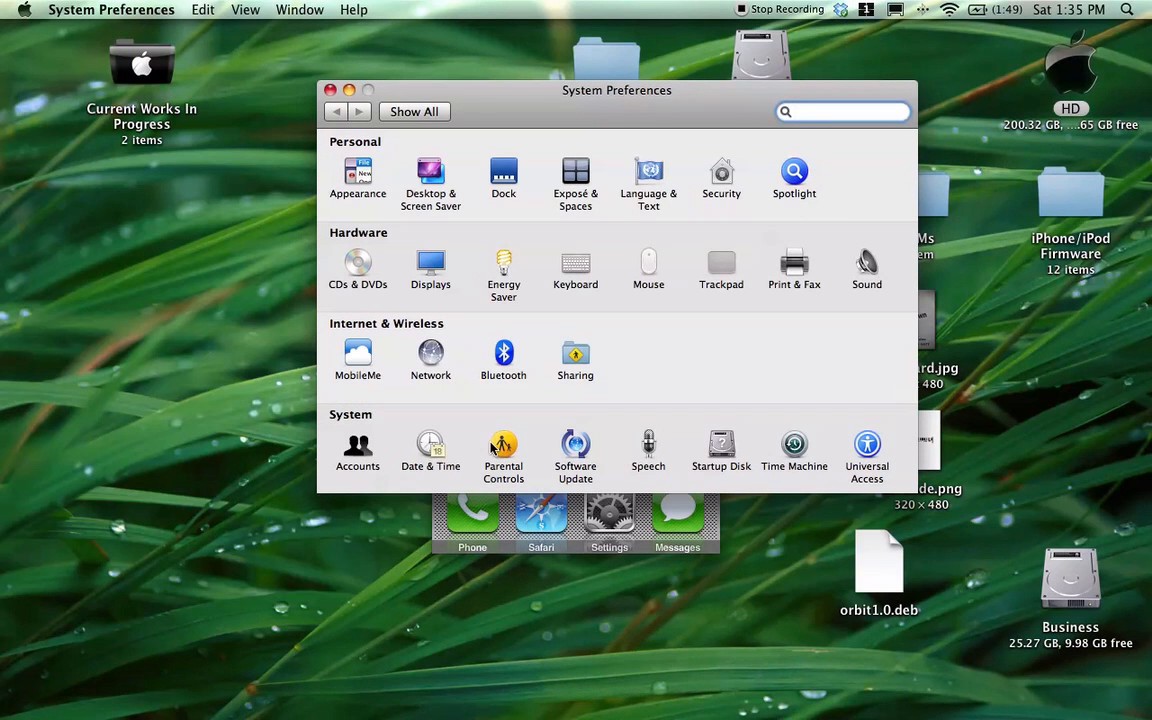
# - Show the Network pane, dismiss the Bluetooth-unavailable alert and select Bluetooth PAN
pyautogui.click(430, 358)
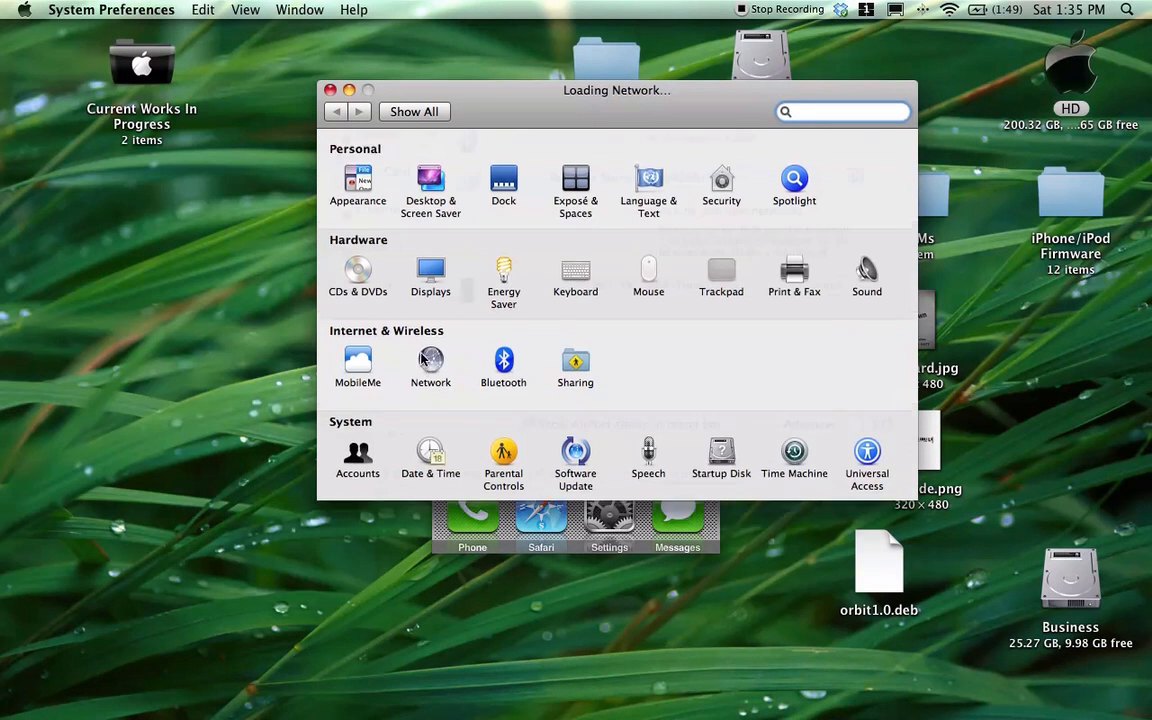
pyautogui.click(430, 368)
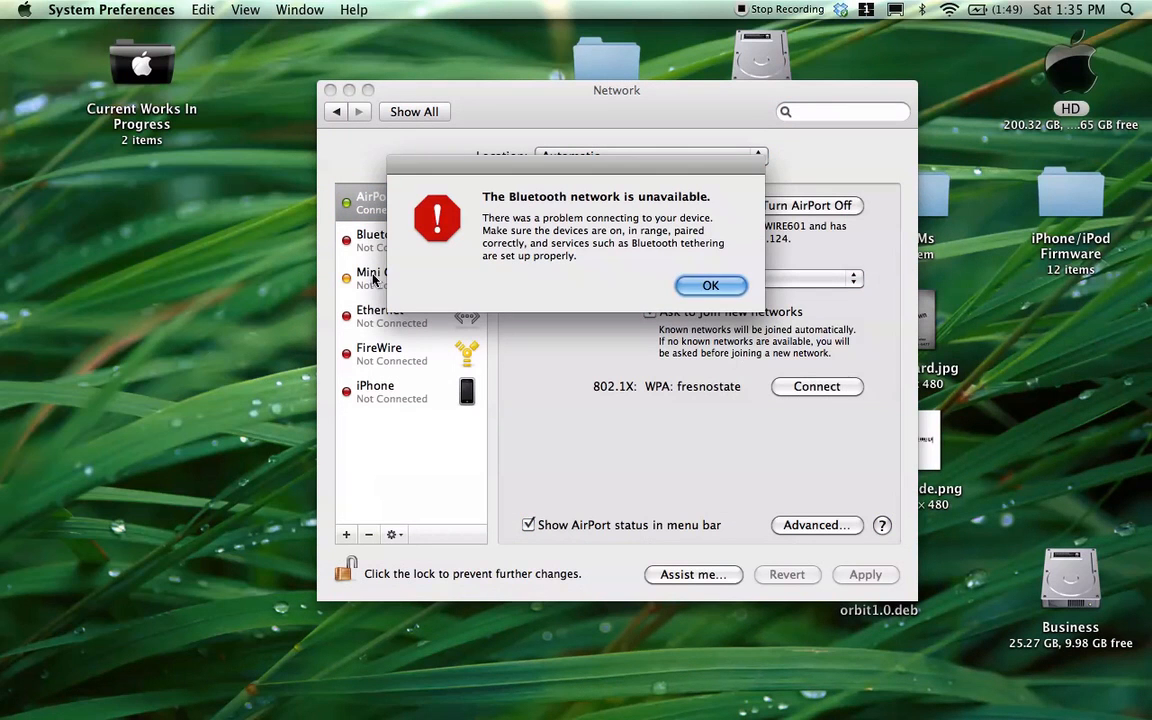
pyautogui.click(710, 284)
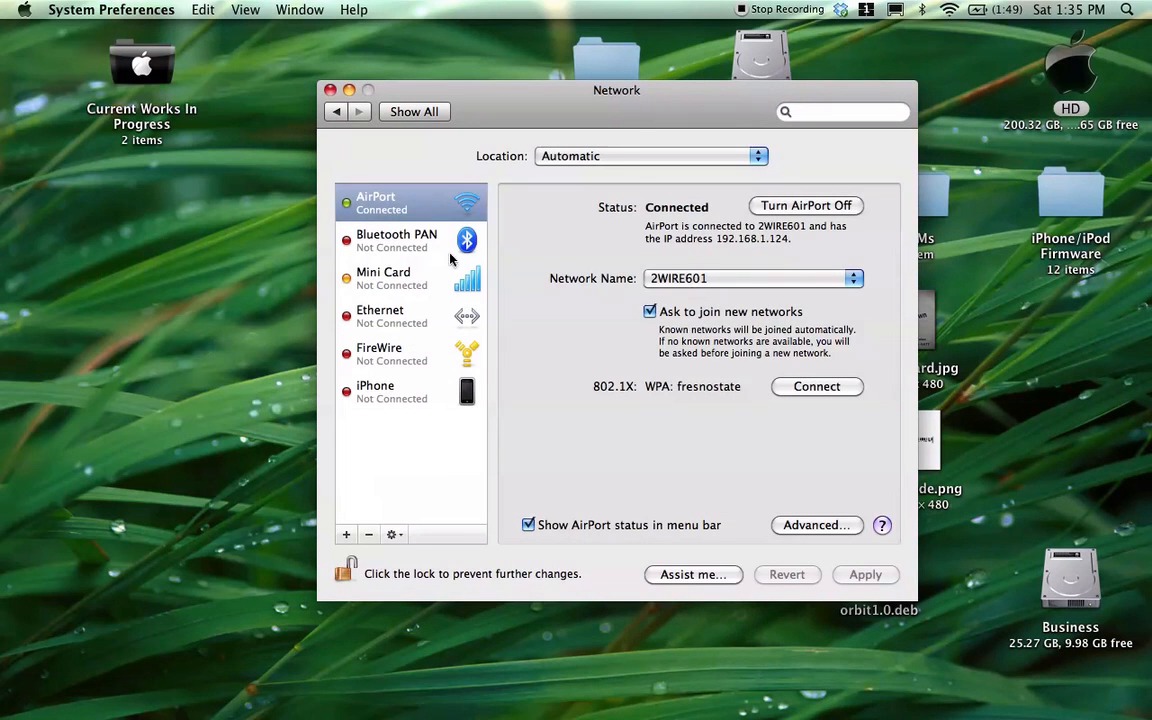
pyautogui.click(396, 240)
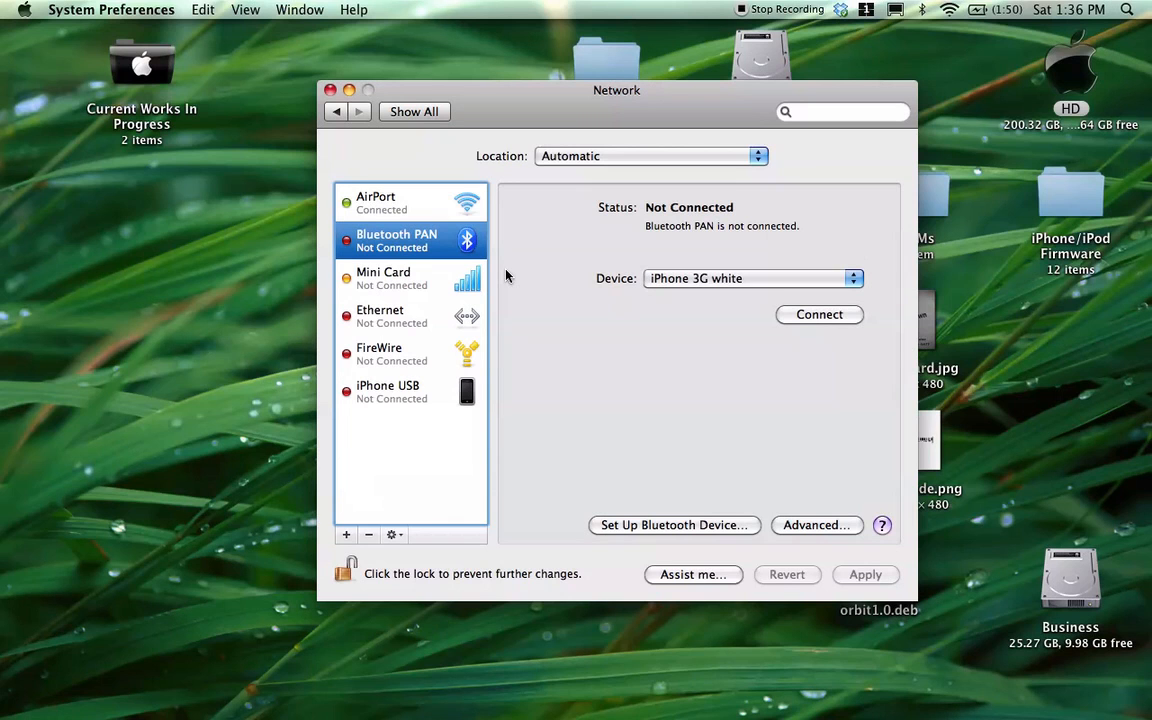
# - Review the iPhone USB and Bluetooth PAN services, both not connected
pyautogui.click(410, 390)
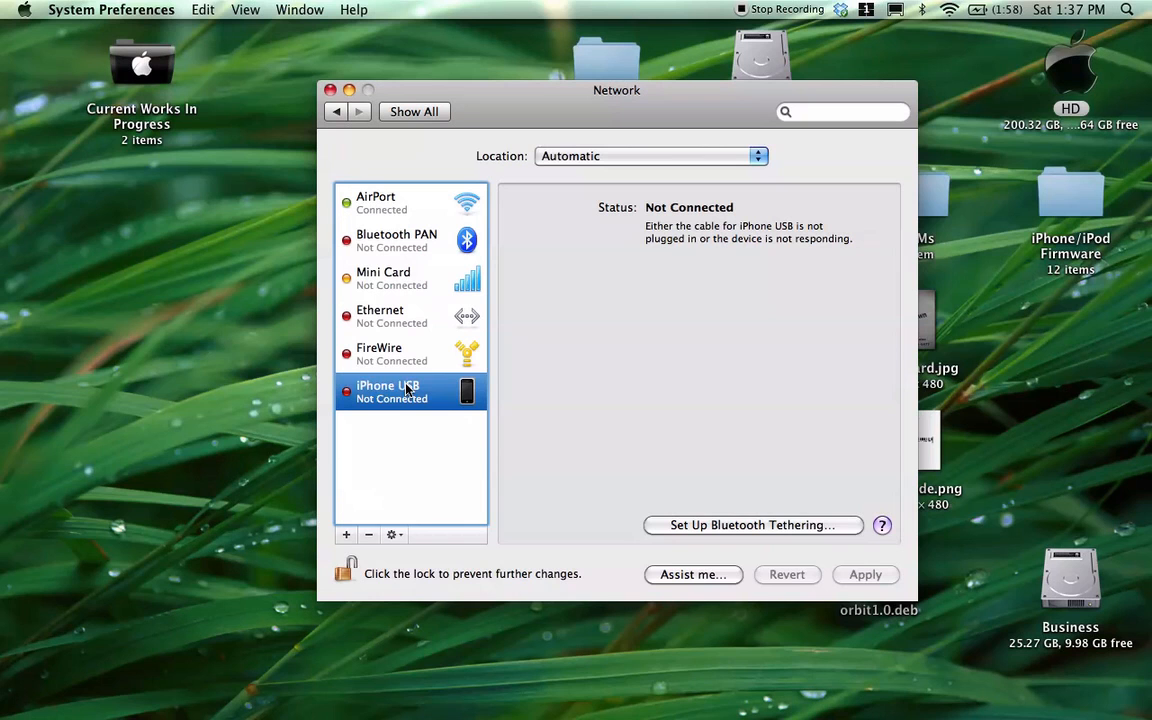
pyautogui.moveTo(464, 404)
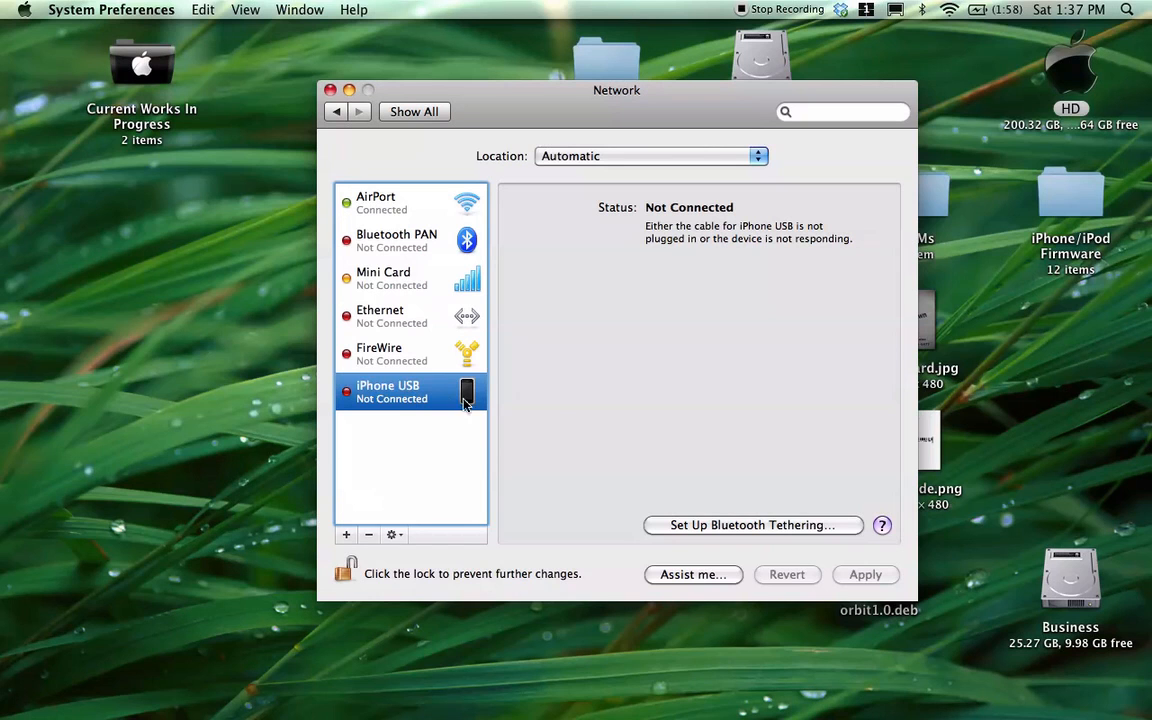
pyautogui.click(396, 240)
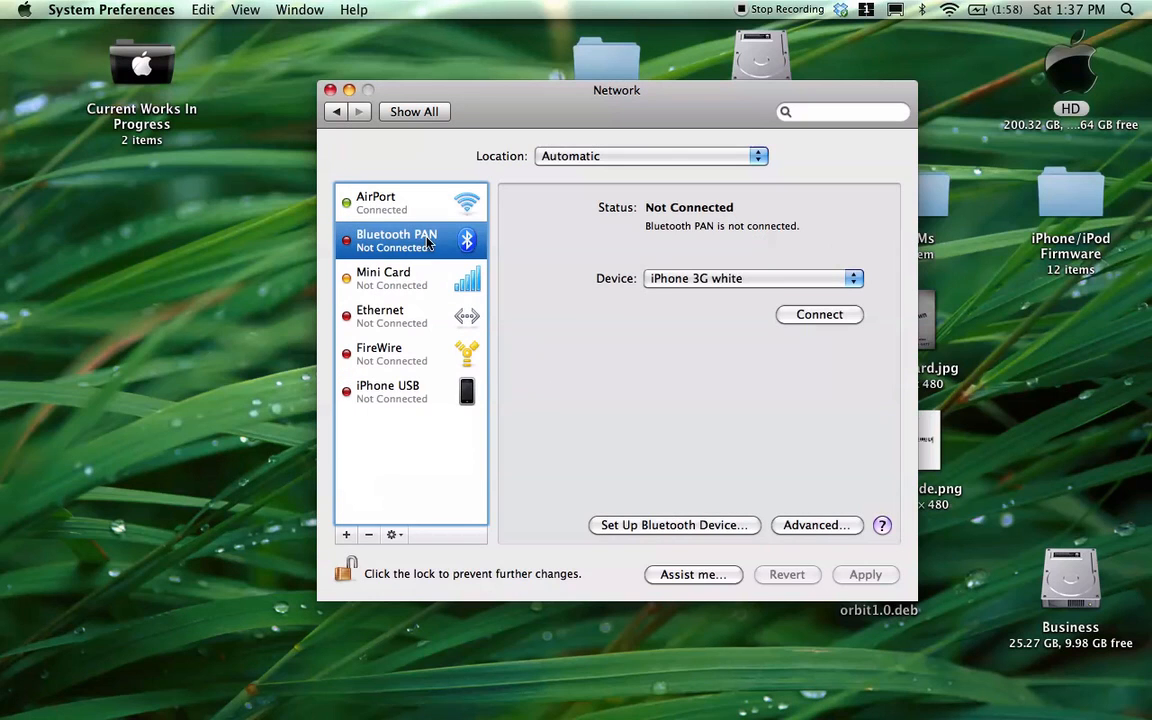
pyautogui.click(388, 390)
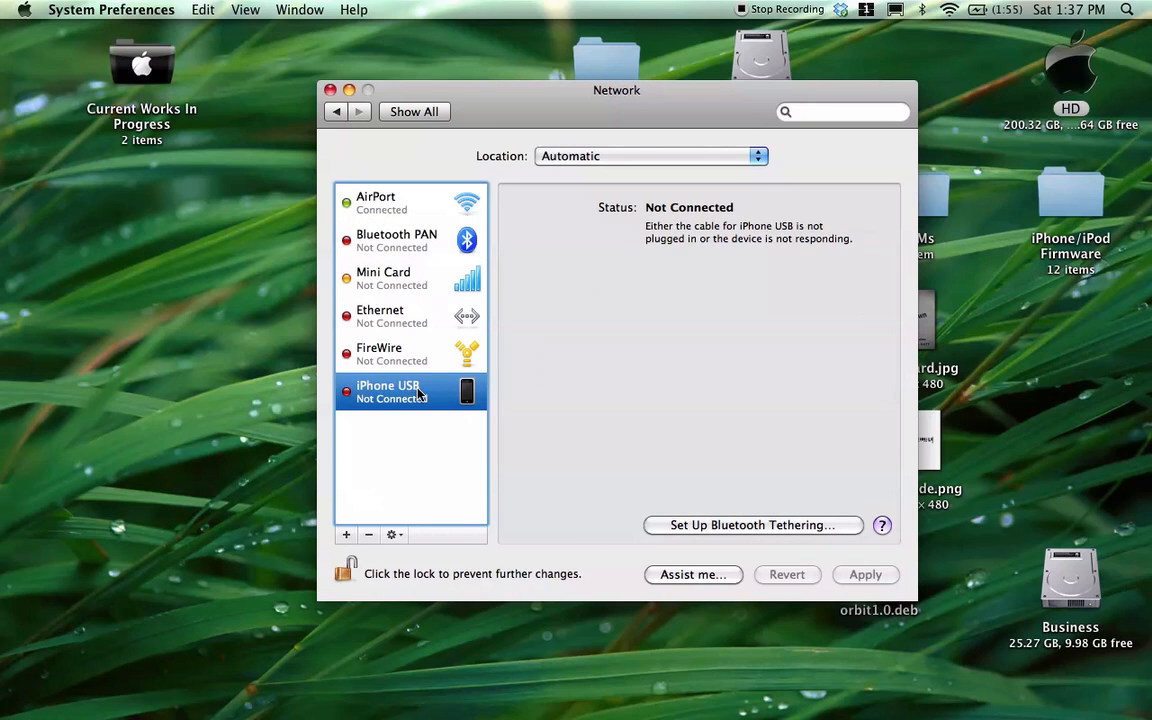
pyautogui.moveTo(638, 444)
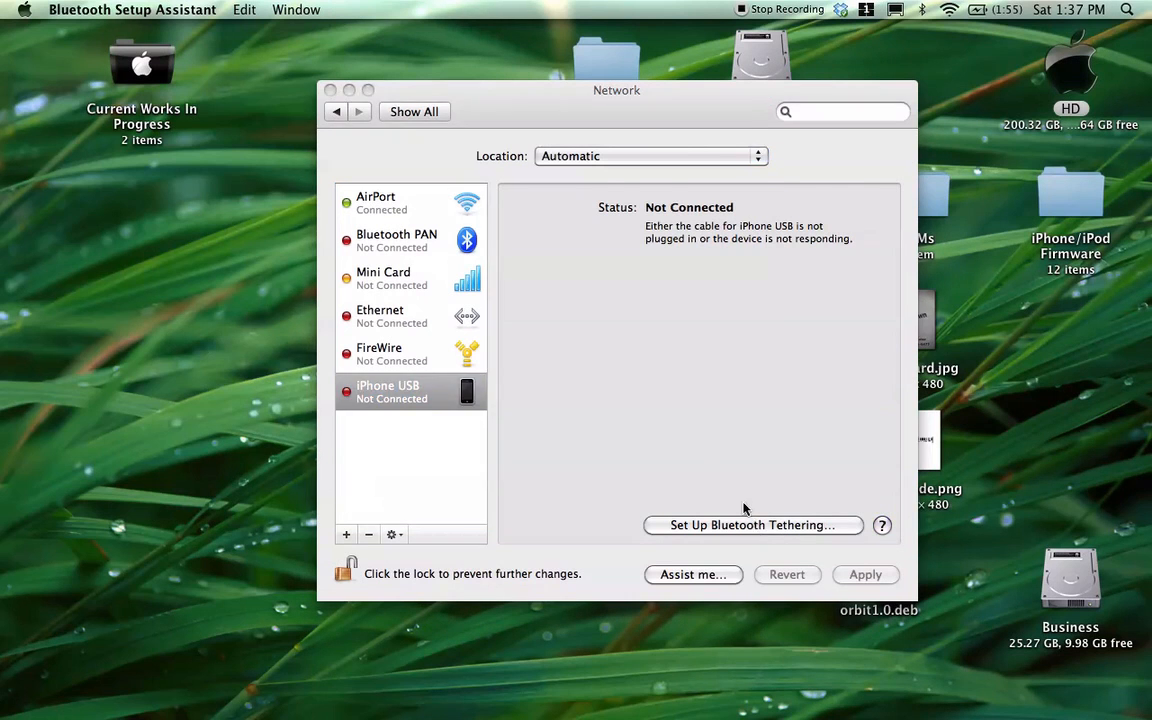
# - Re-pair the Mac with The iPhone Killa as a Personal Area Network, removing the old pairing, then quit
pyautogui.click(752, 524)
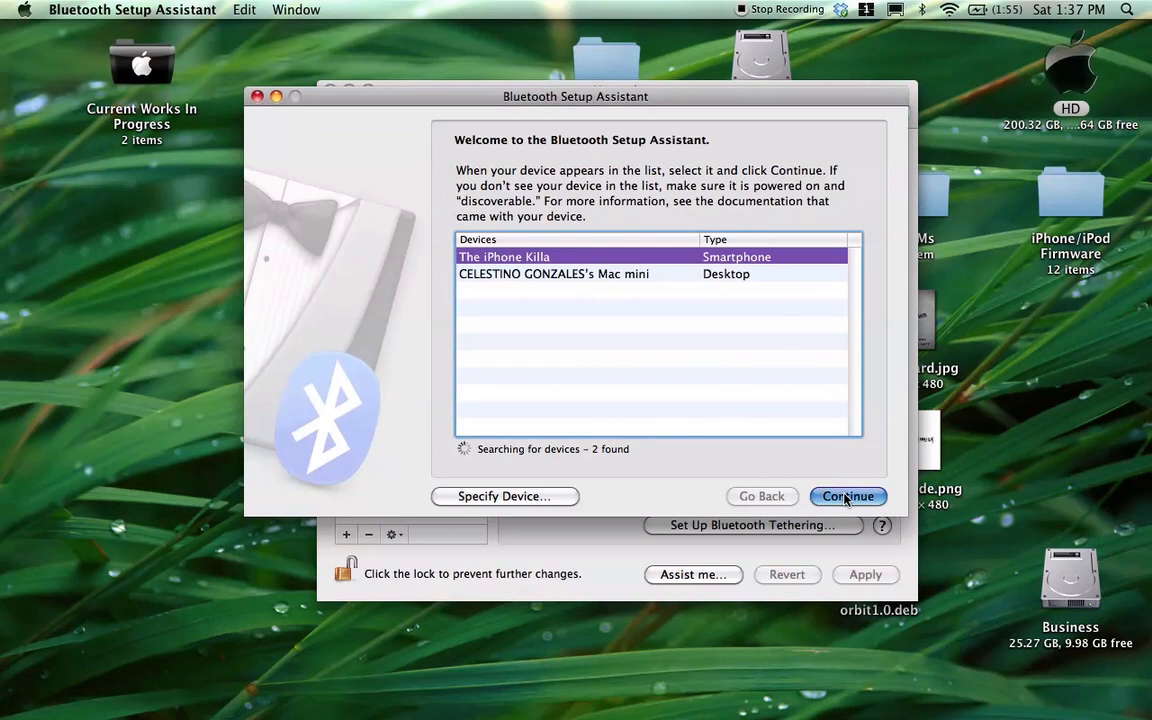
pyautogui.click(848, 496)
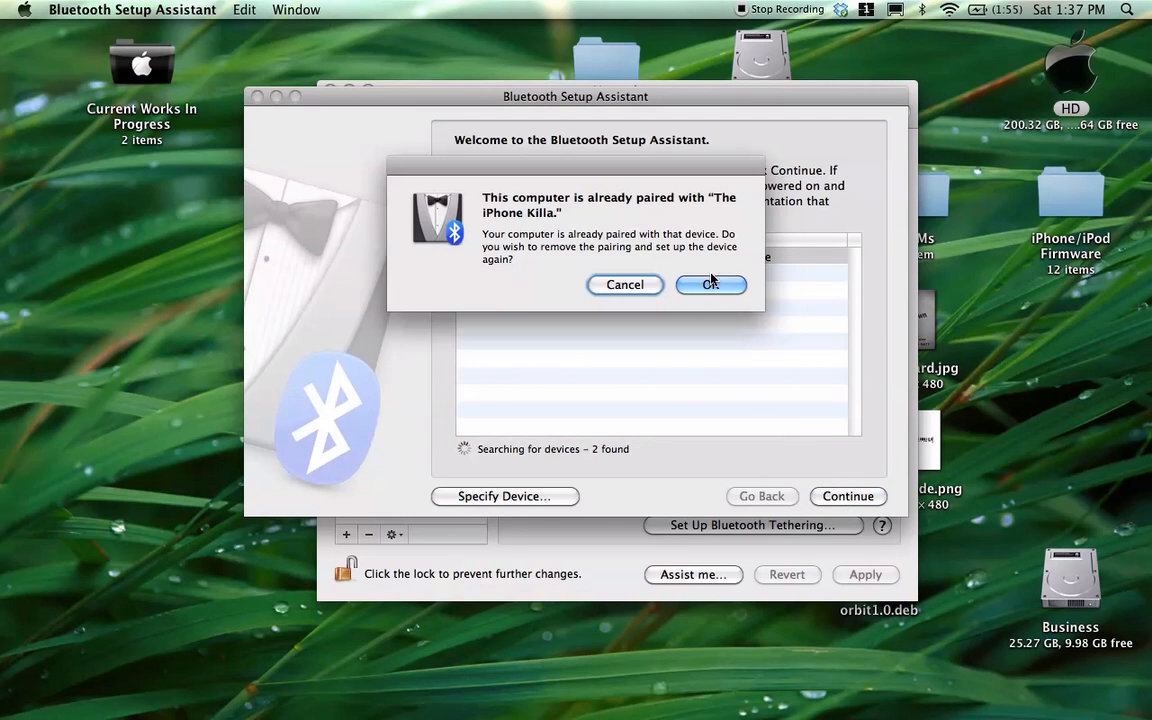
pyautogui.click(710, 284)
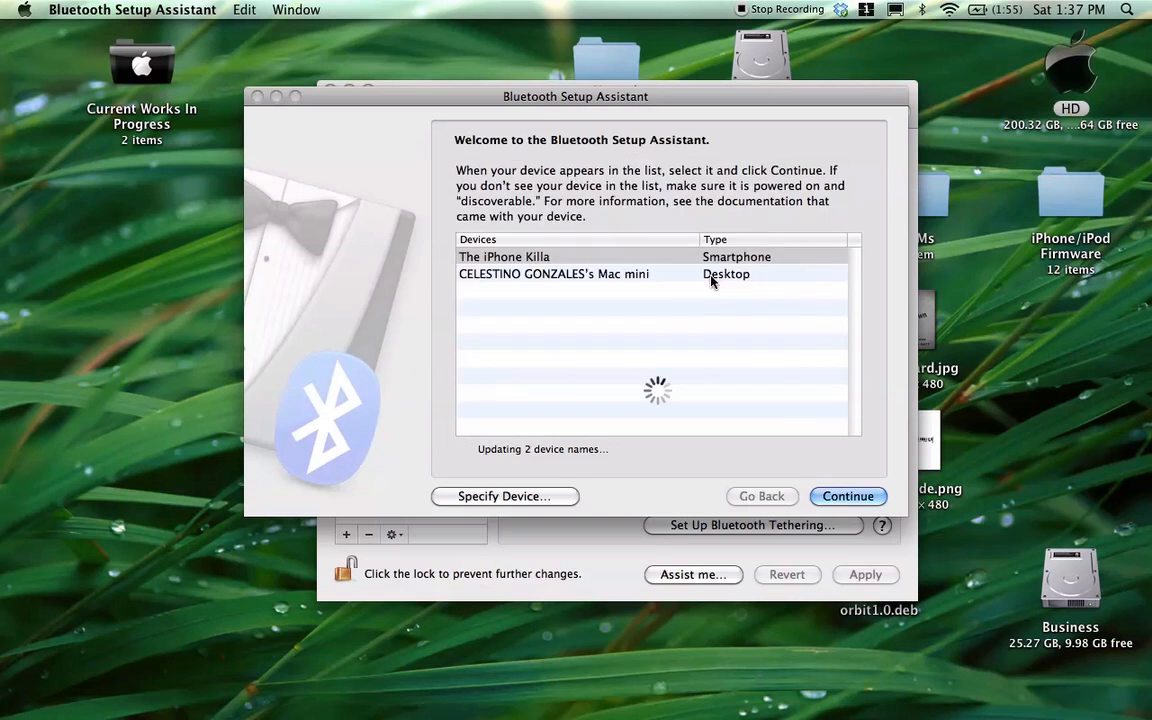
pyautogui.click(848, 496)
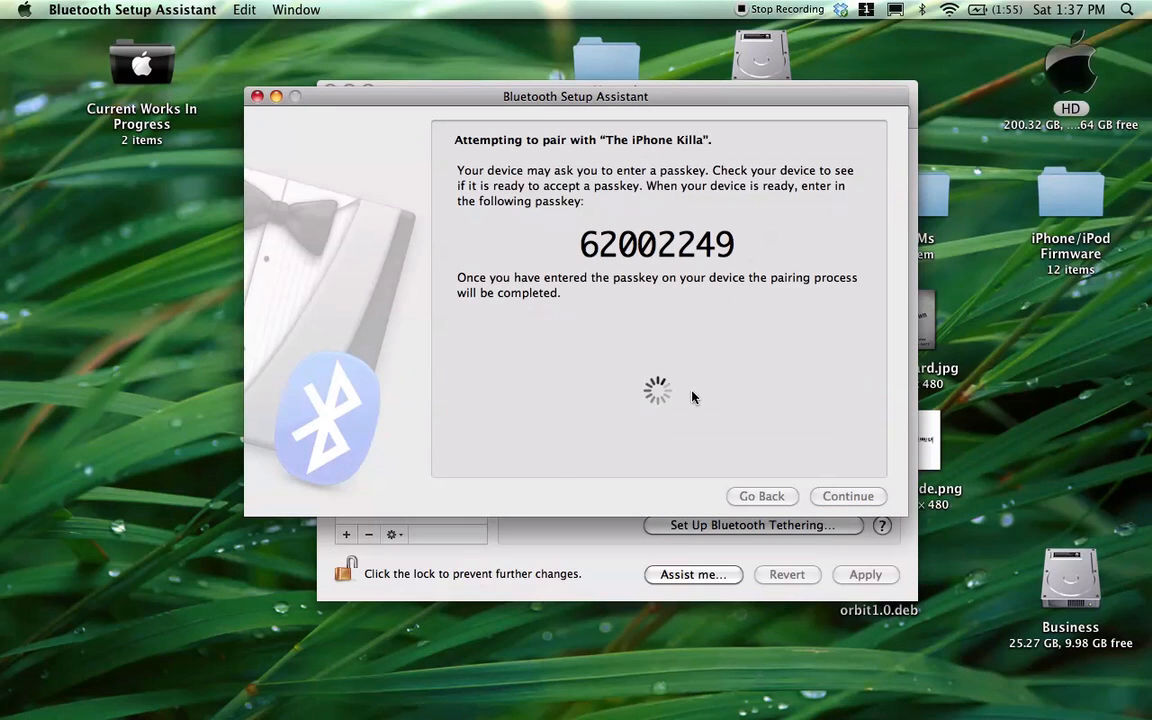
pyautogui.moveTo(696, 430)
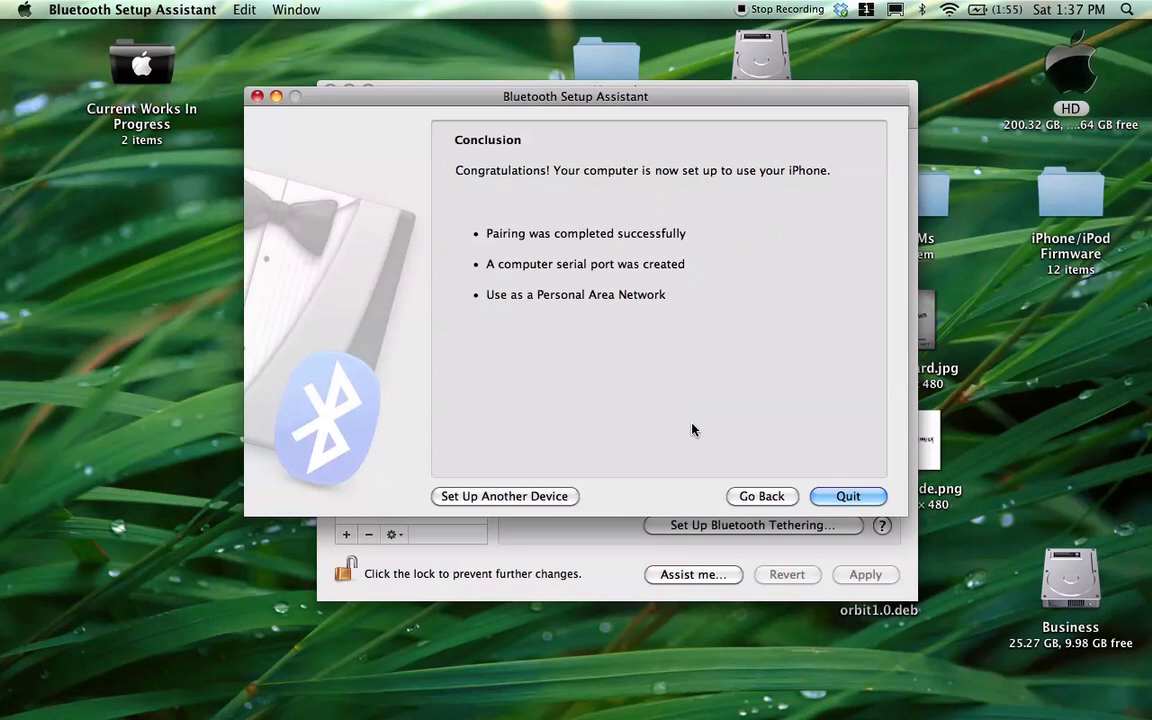
pyautogui.click(848, 496)
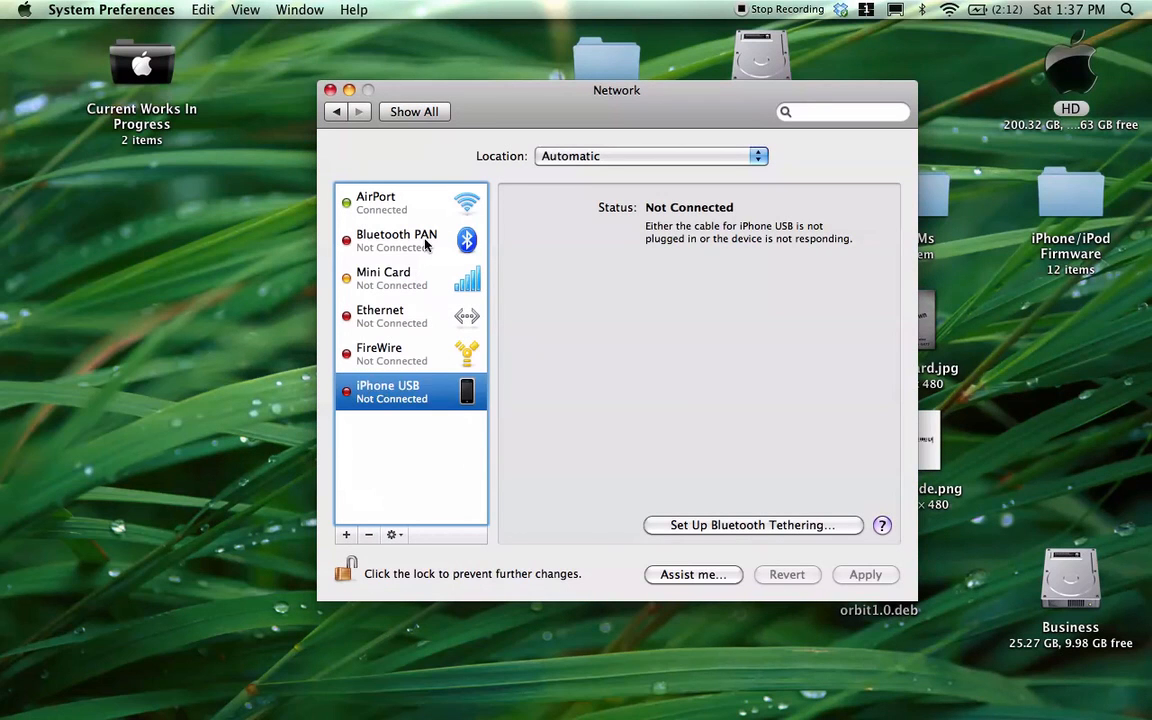
# - Connect Bluetooth PAN through The iPhone Killa device, getting a 192.168.20.3 address, then select AirPort
pyautogui.click(396, 240)
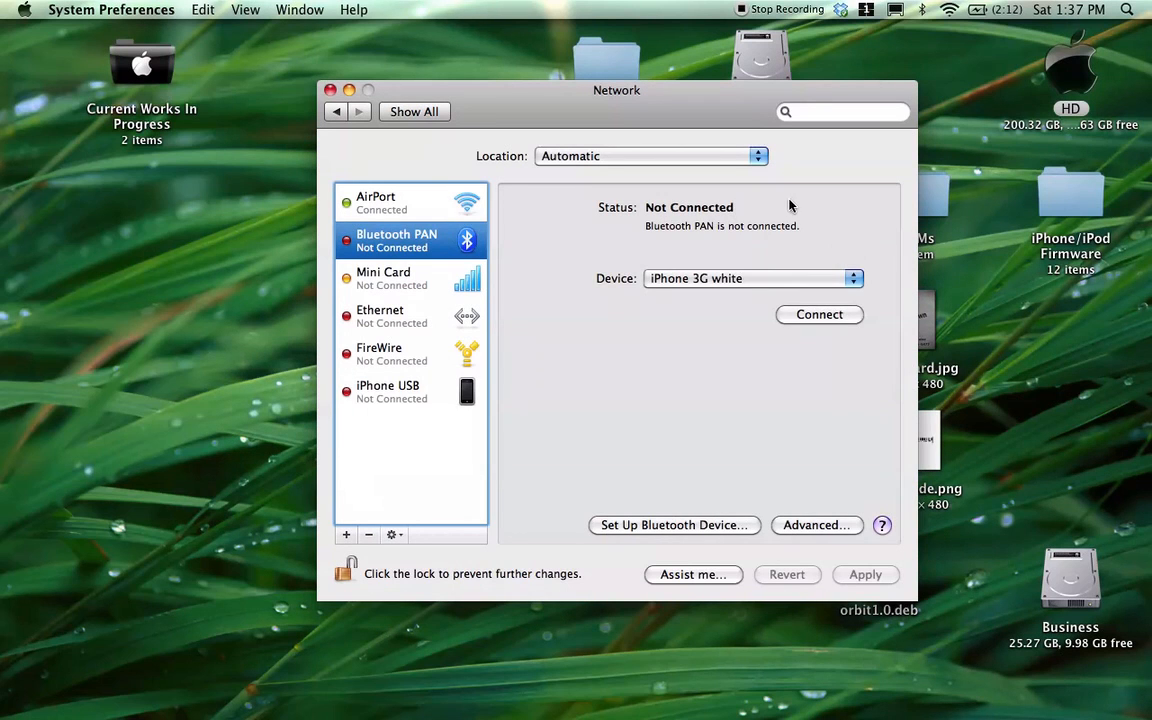
pyautogui.click(752, 278)
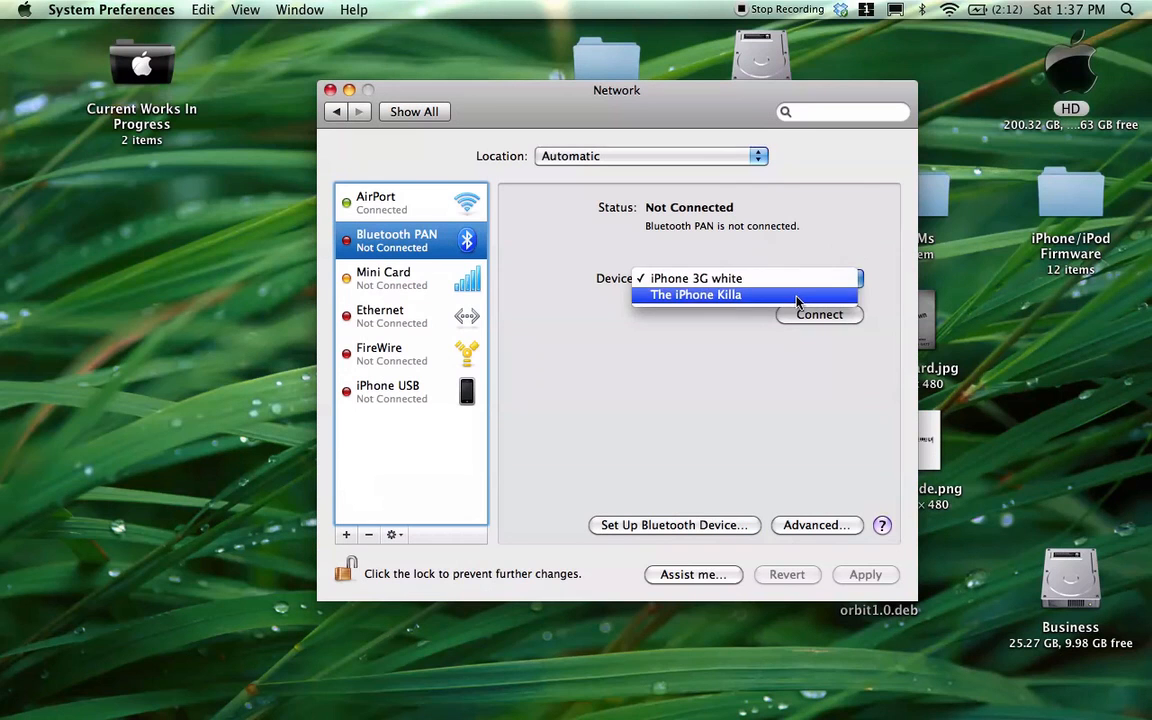
pyautogui.click(696, 294)
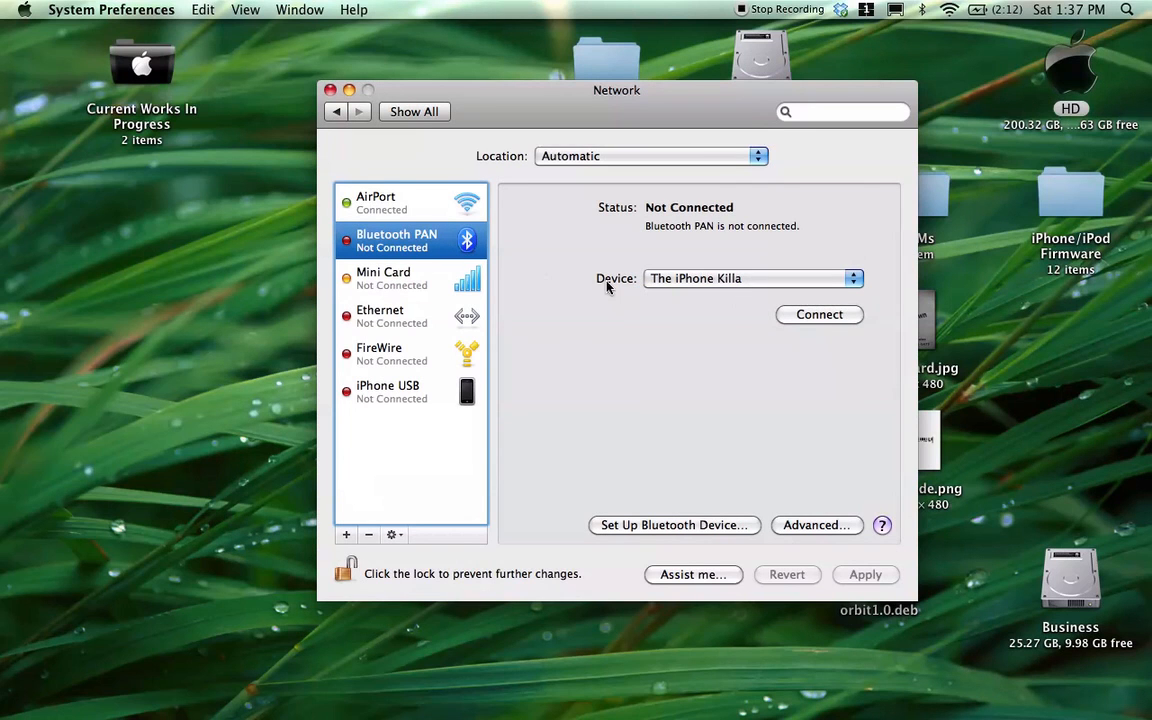
pyautogui.click(820, 314)
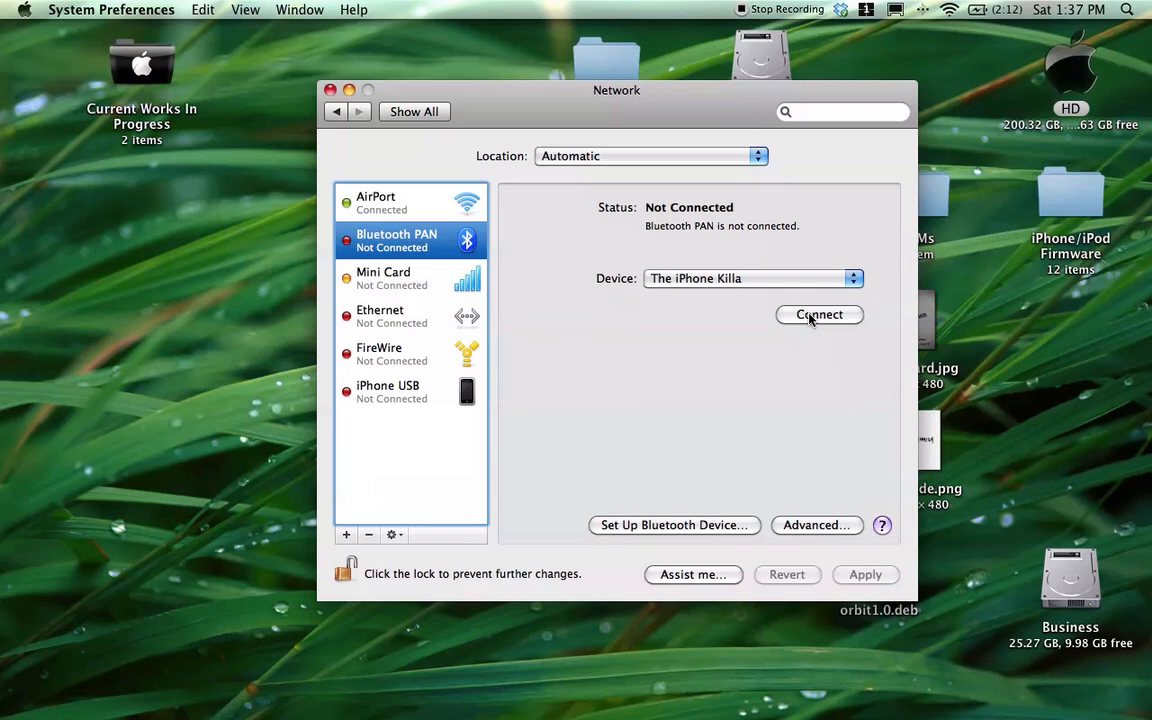
pyautogui.click(820, 314)
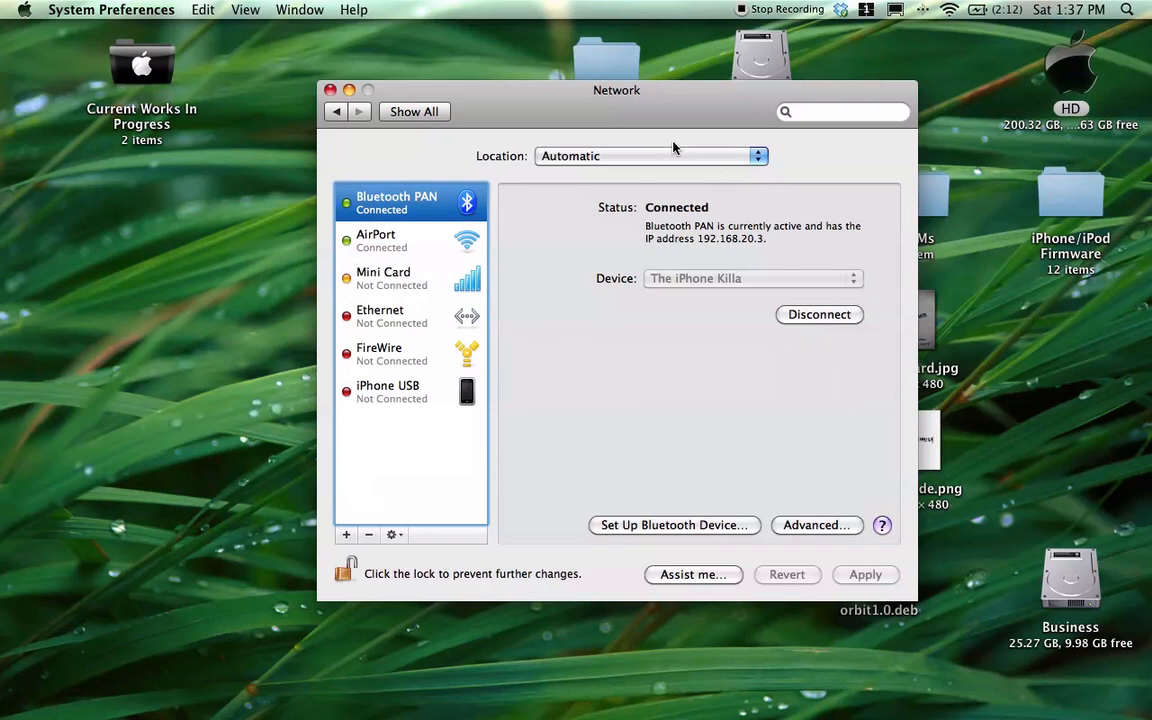
pyautogui.click(390, 240)
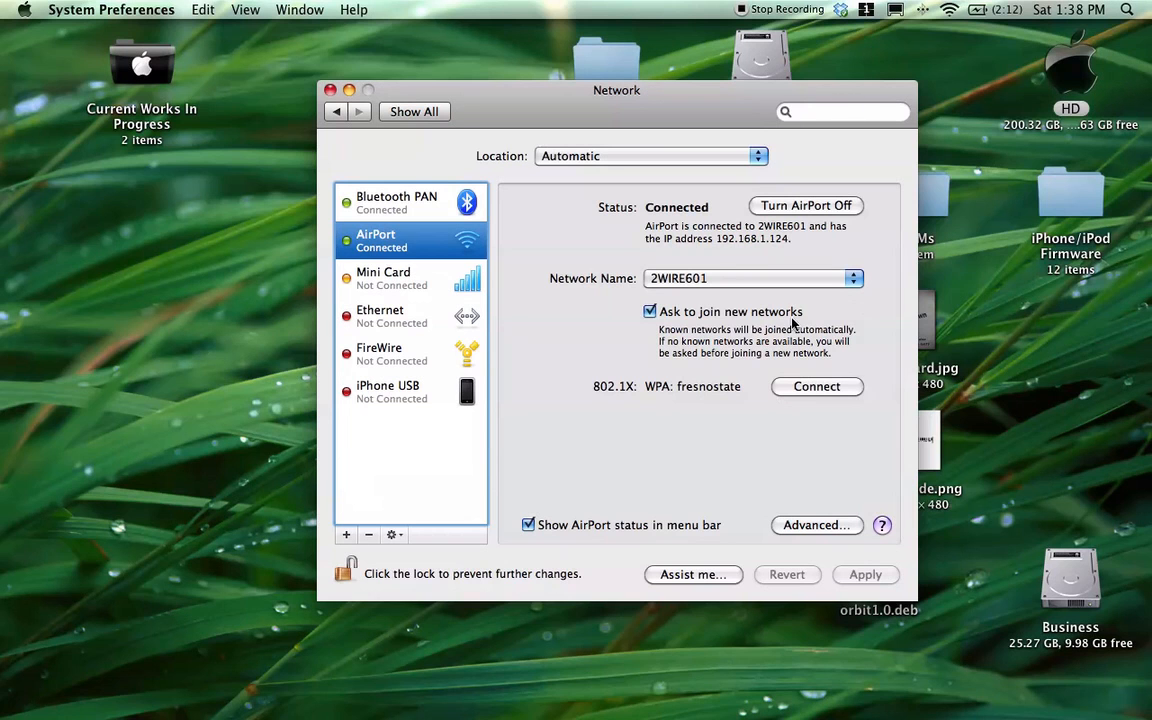
# - Turn AirPort off from the menu bar so Bluetooth PAN is the Mac's only connection
pyautogui.click(948, 8)
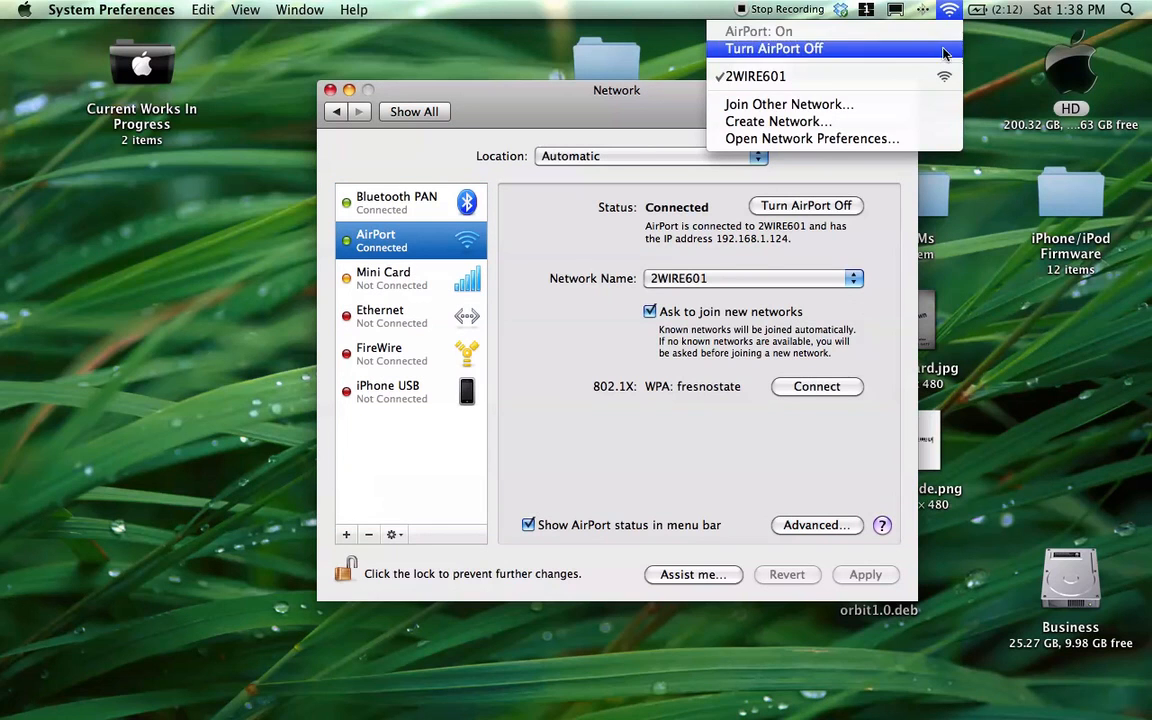
pyautogui.click(774, 48)
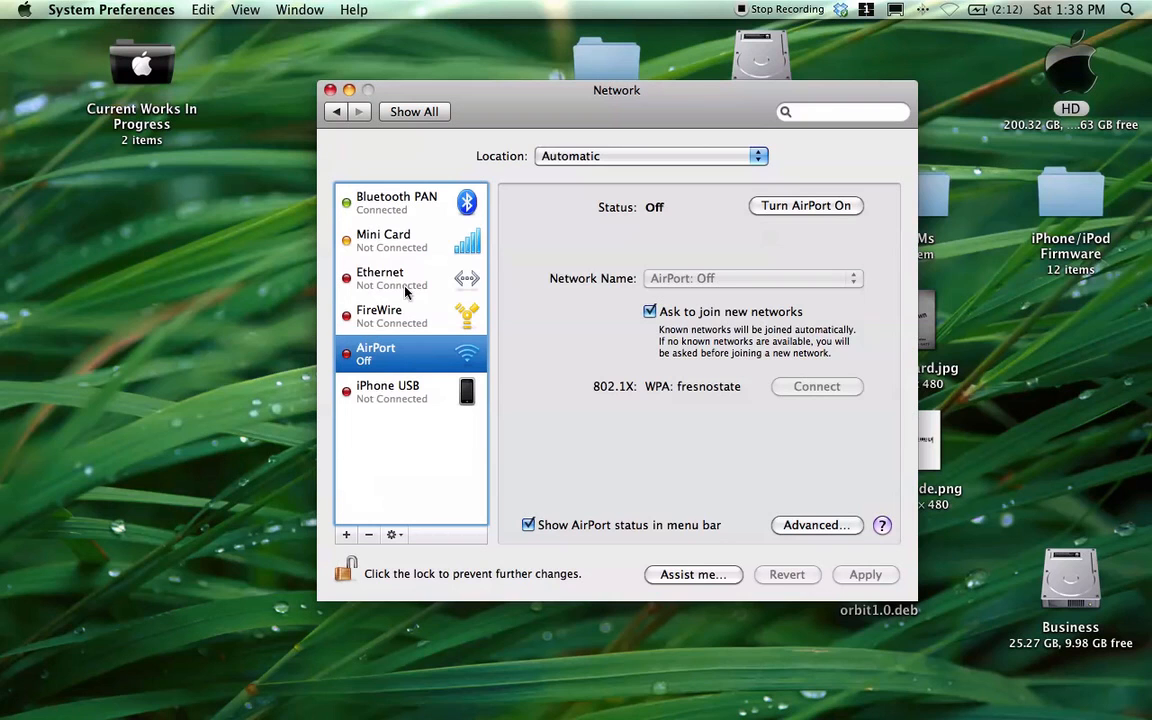
pyautogui.click(384, 240)
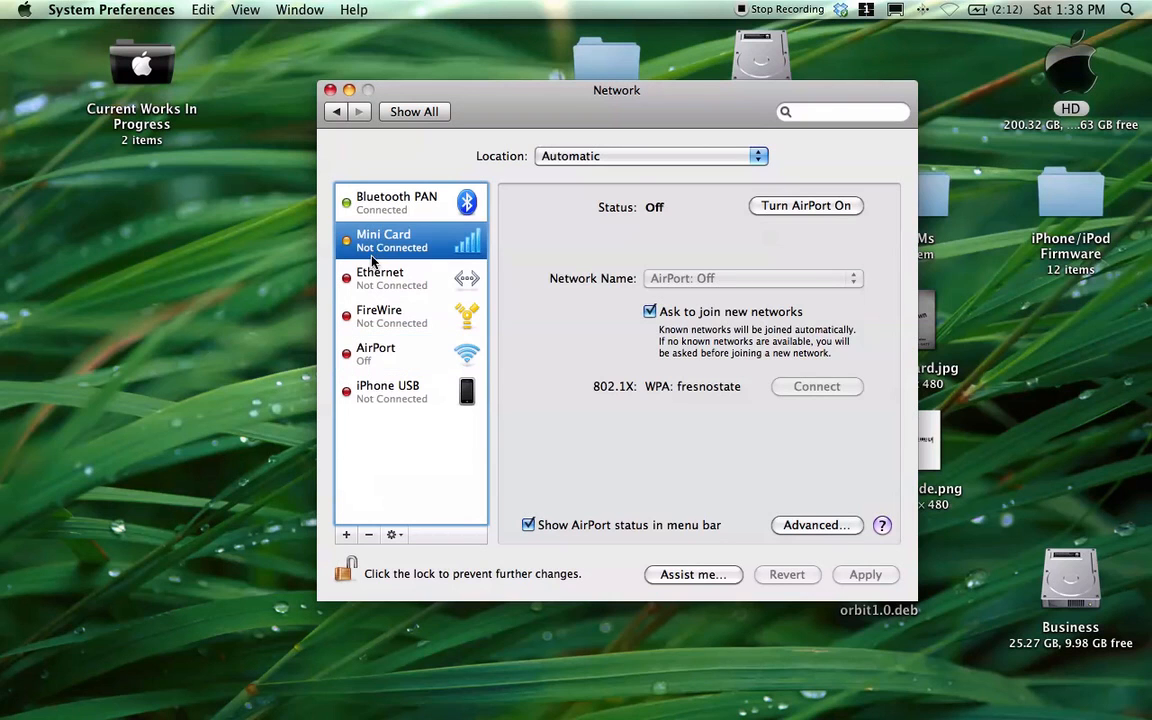
pyautogui.click(396, 202)
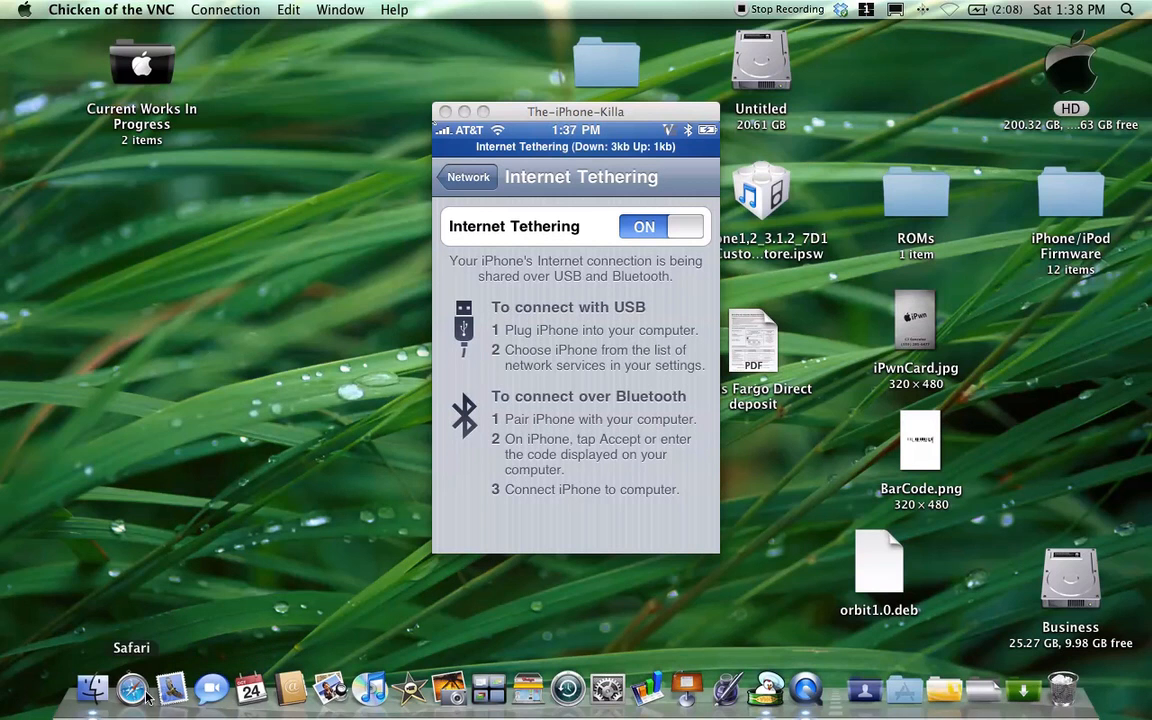
# - Launch Safari and load google.com over the Bluetooth PAN tethered connection
pyautogui.click(132, 688)
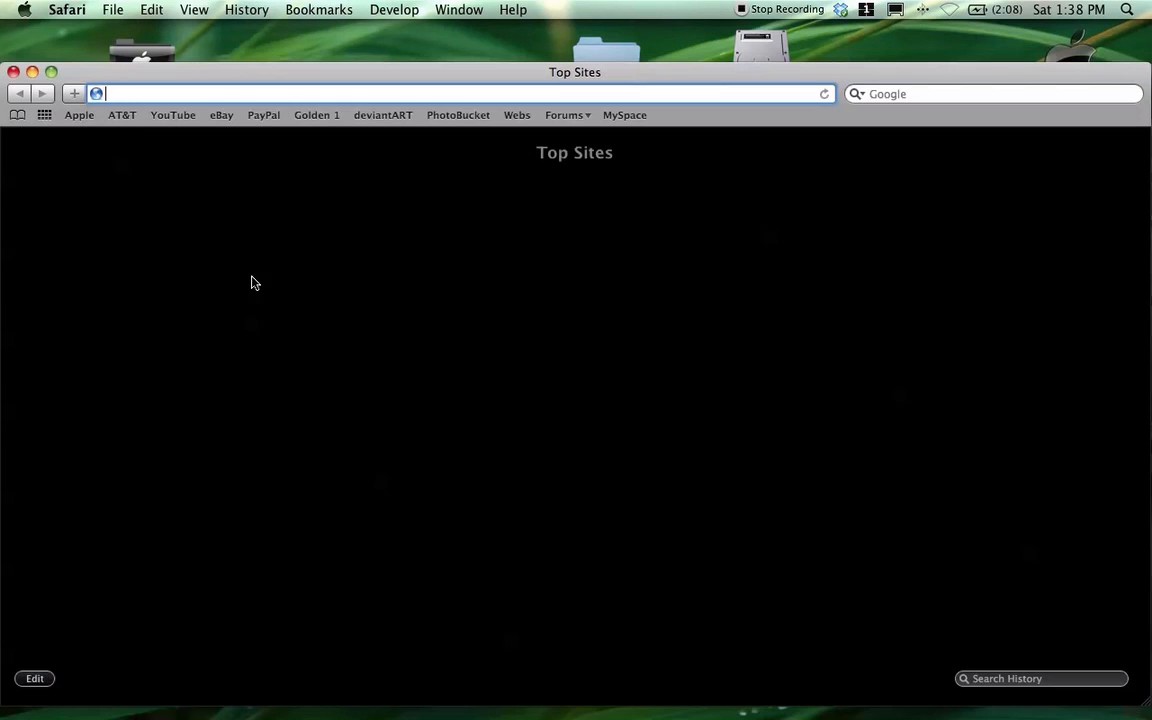
pyautogui.write('golden1.com/')
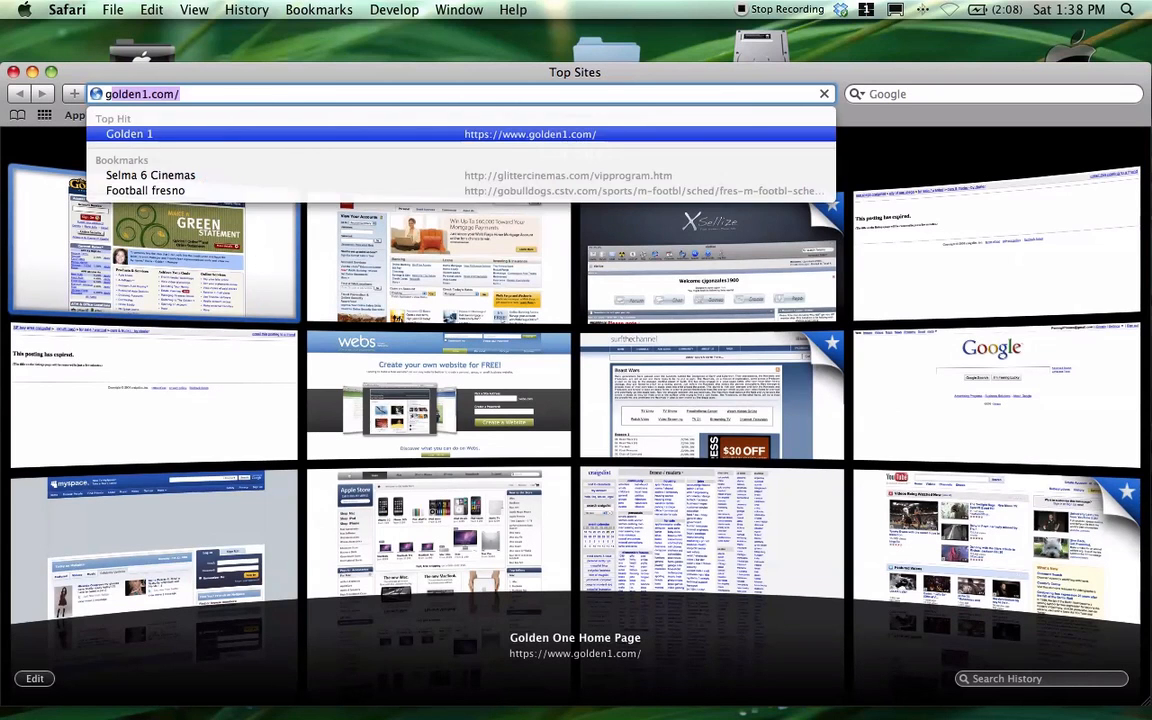
pyautogui.write('googl')
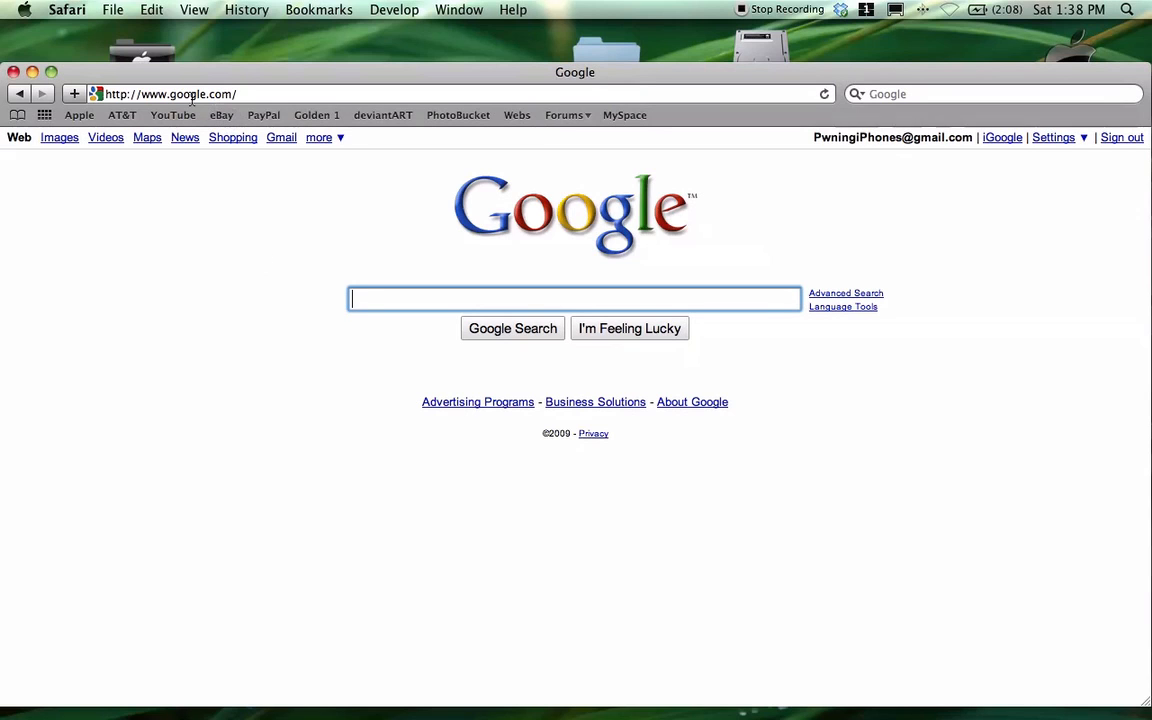
pyautogui.moveTo(172, 336)
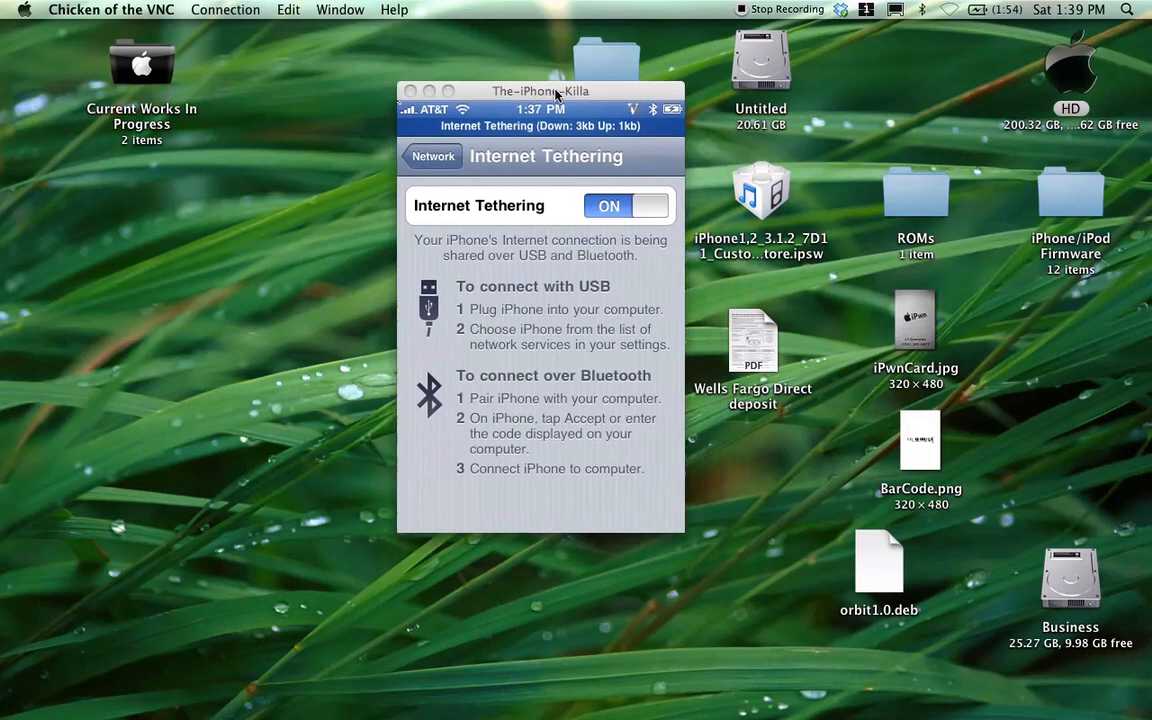
# - Nudge the remote iPhone window left, then close it to leave the Mac desktop
pyautogui.moveTo(540, 92); pyautogui.dragTo(524, 88)
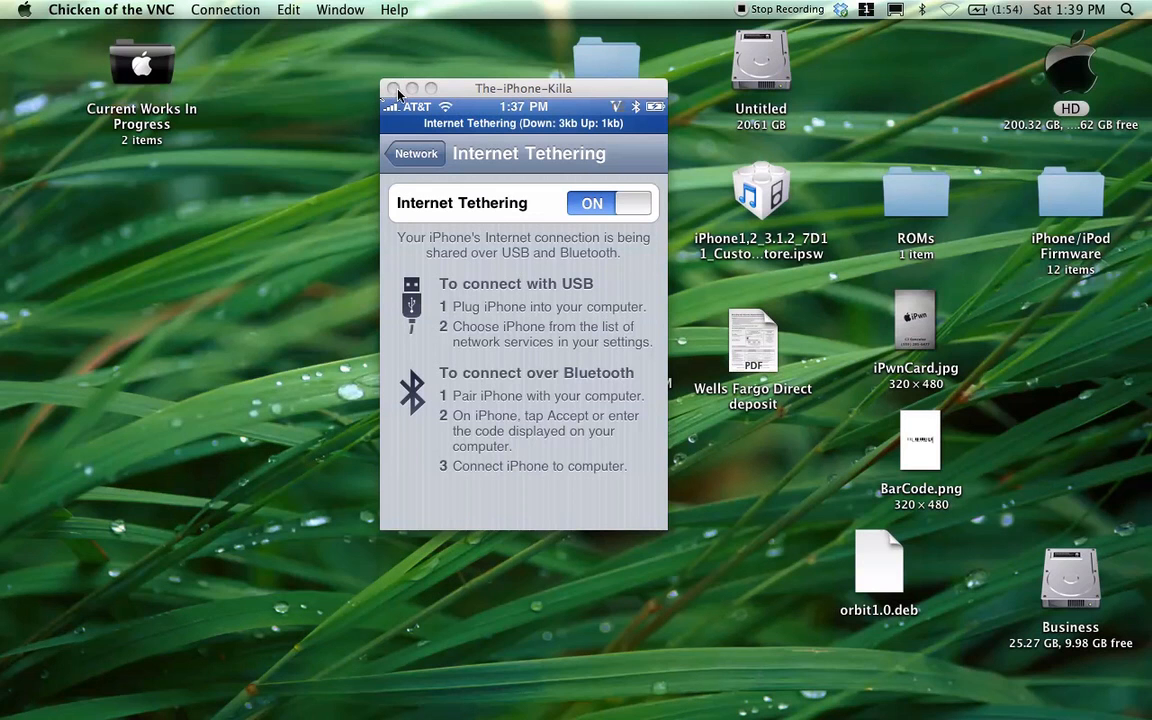
pyautogui.click(224, 8)
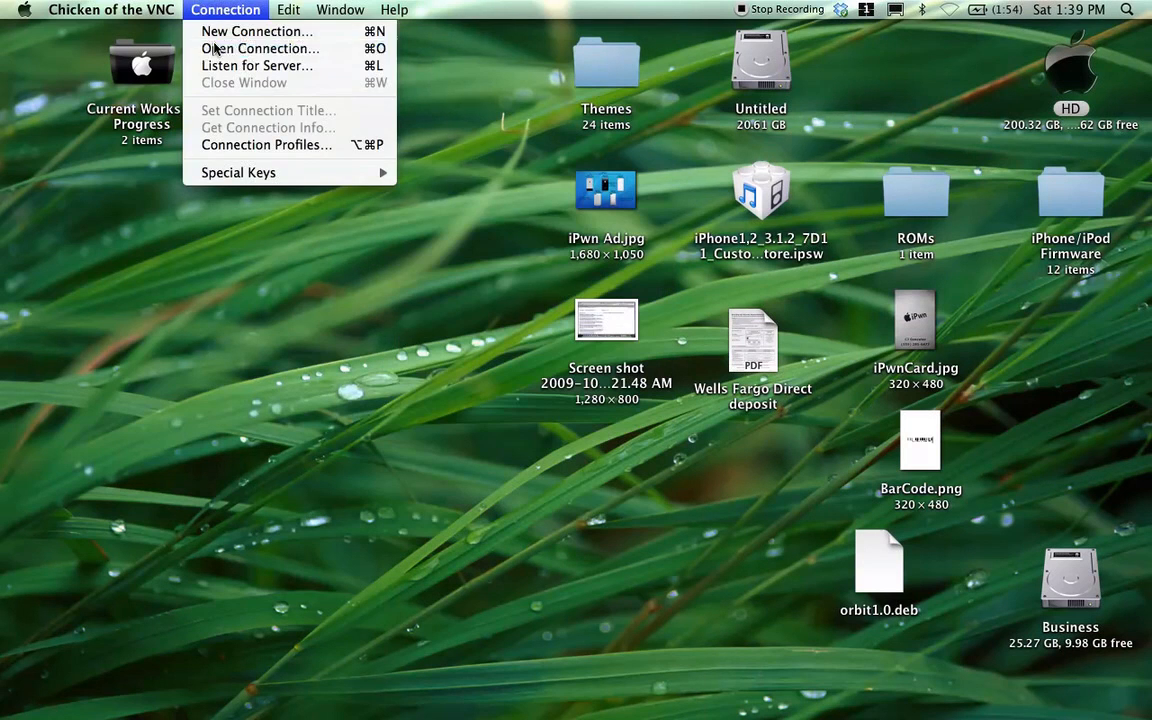
# - Try connecting to the saved iphone server at 192.168.1.121 and dismiss the failure message
pyautogui.click(260, 48)
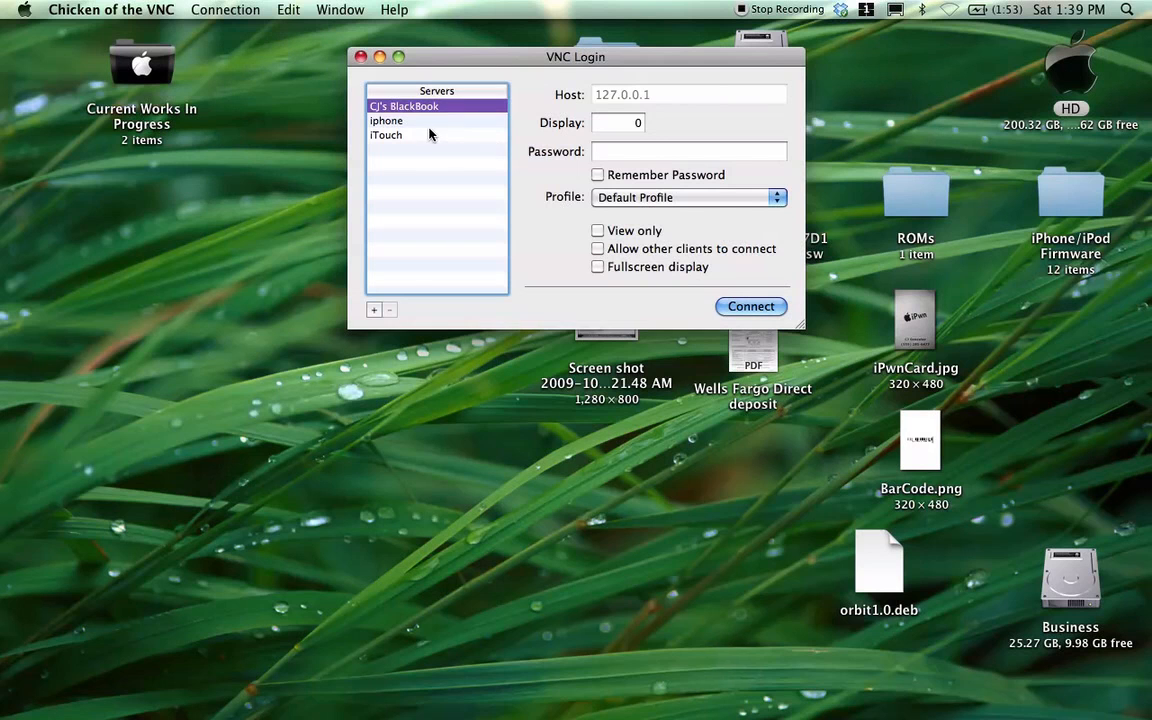
pyautogui.click(386, 120)
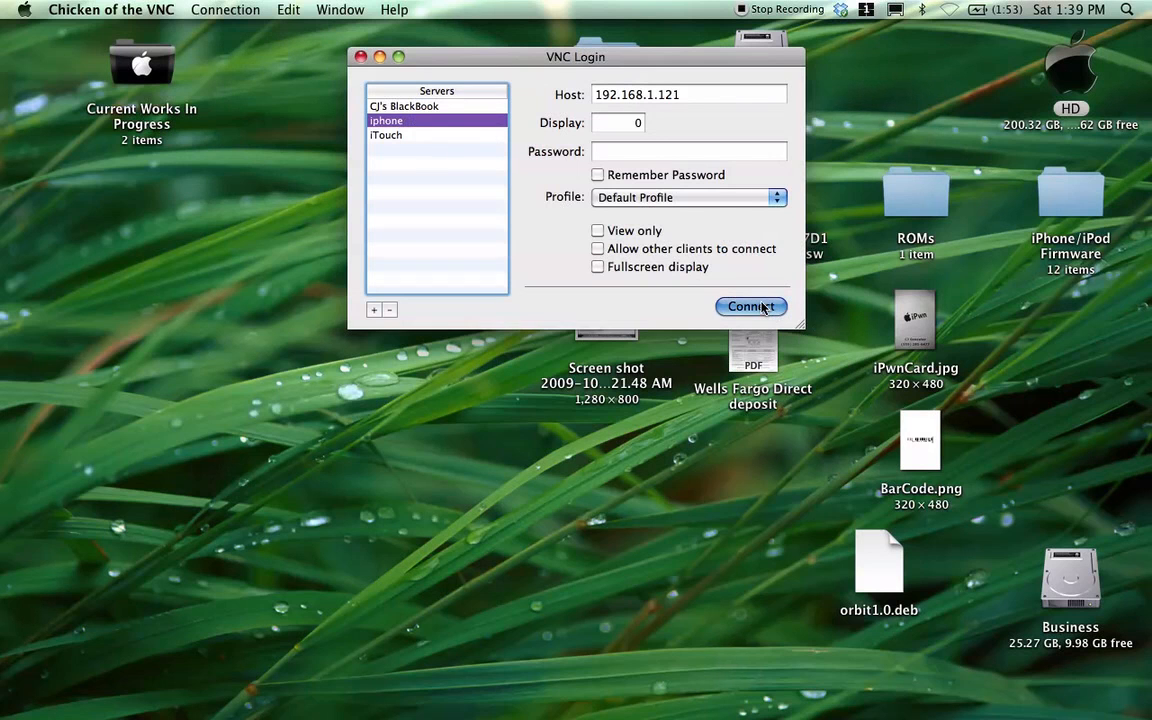
pyautogui.click(750, 306)
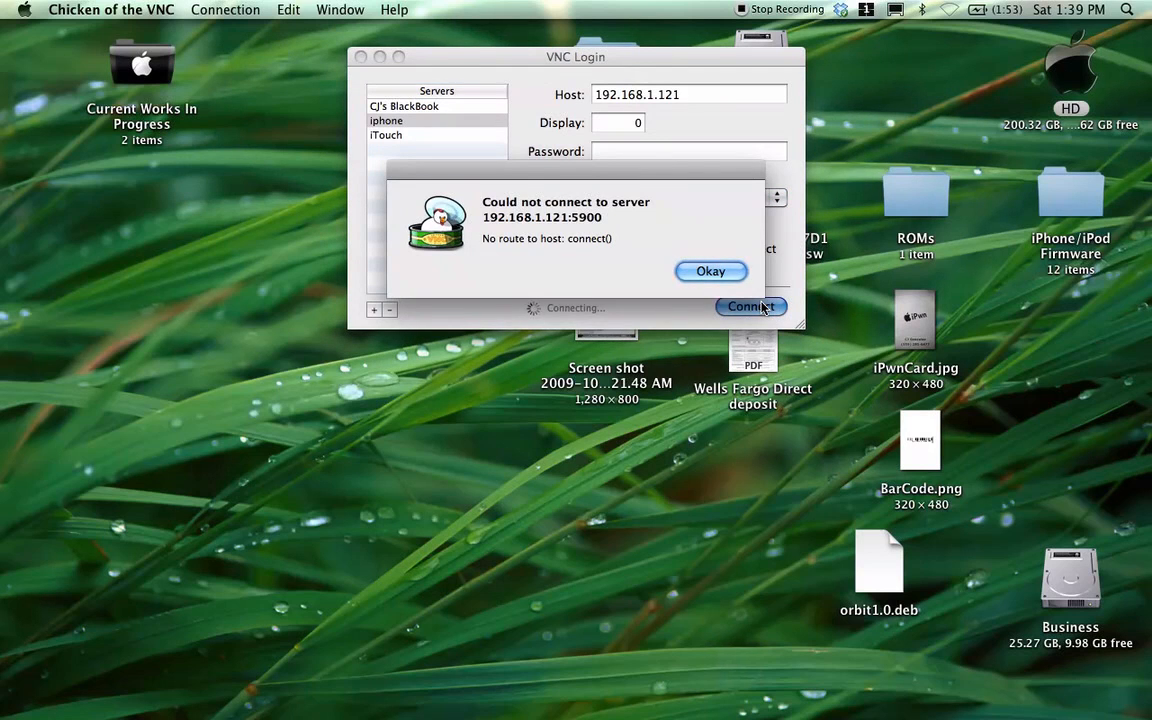
pyautogui.click(710, 272)
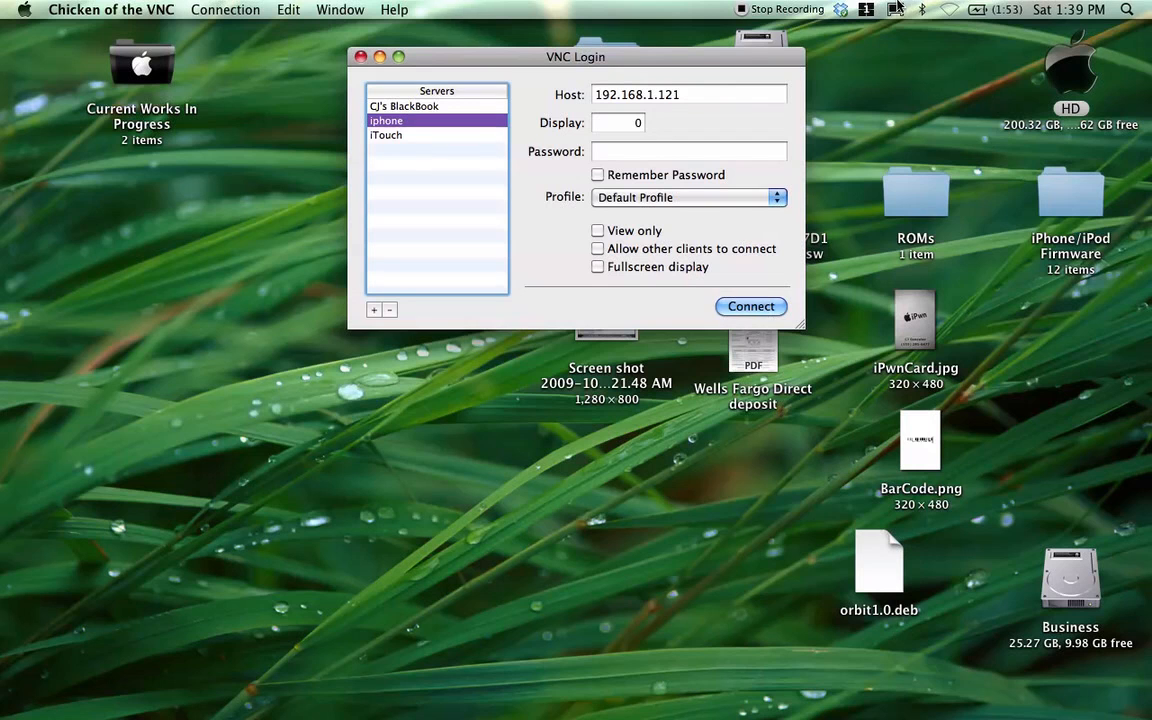
# - Start a view-only connection to the iTouch server at 192.168.1.78
pyautogui.click(948, 8)
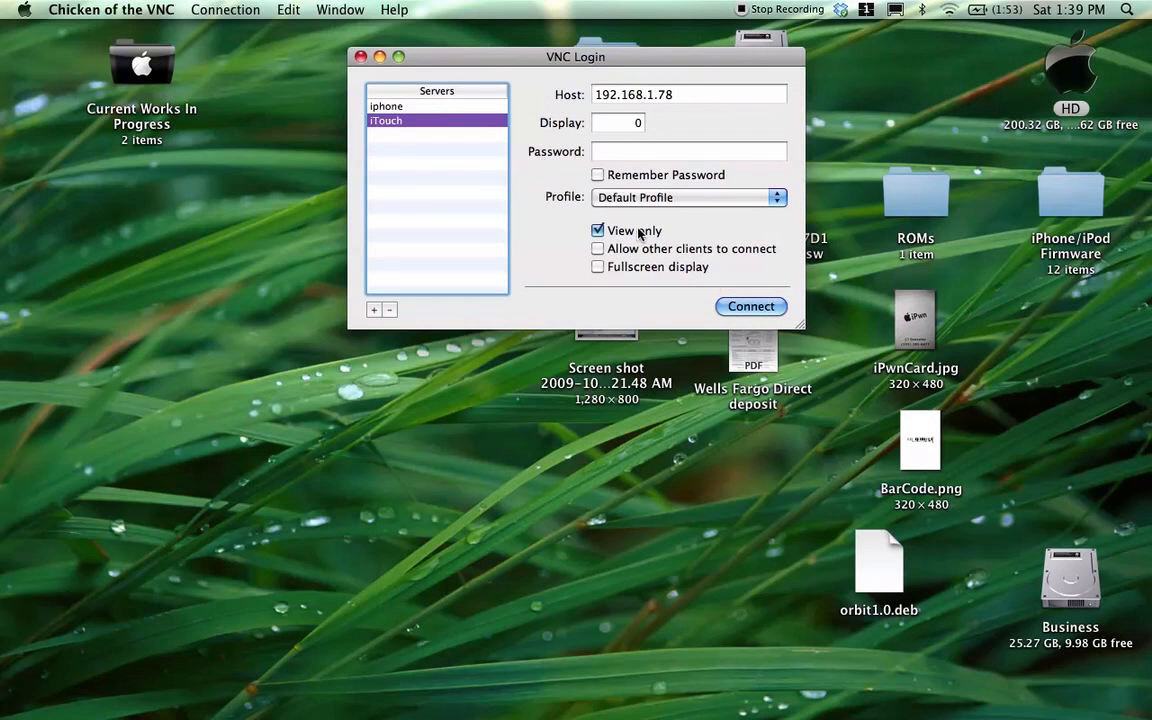
pyautogui.click(752, 306)
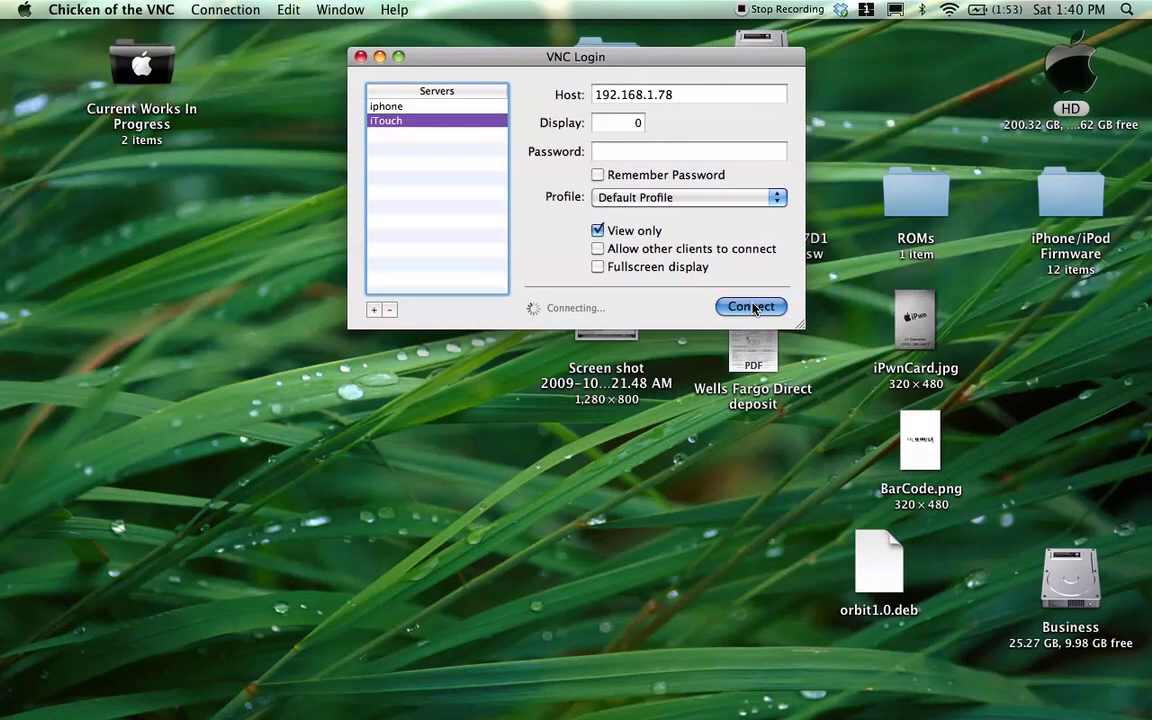
pyautogui.moveTo(560, 228)
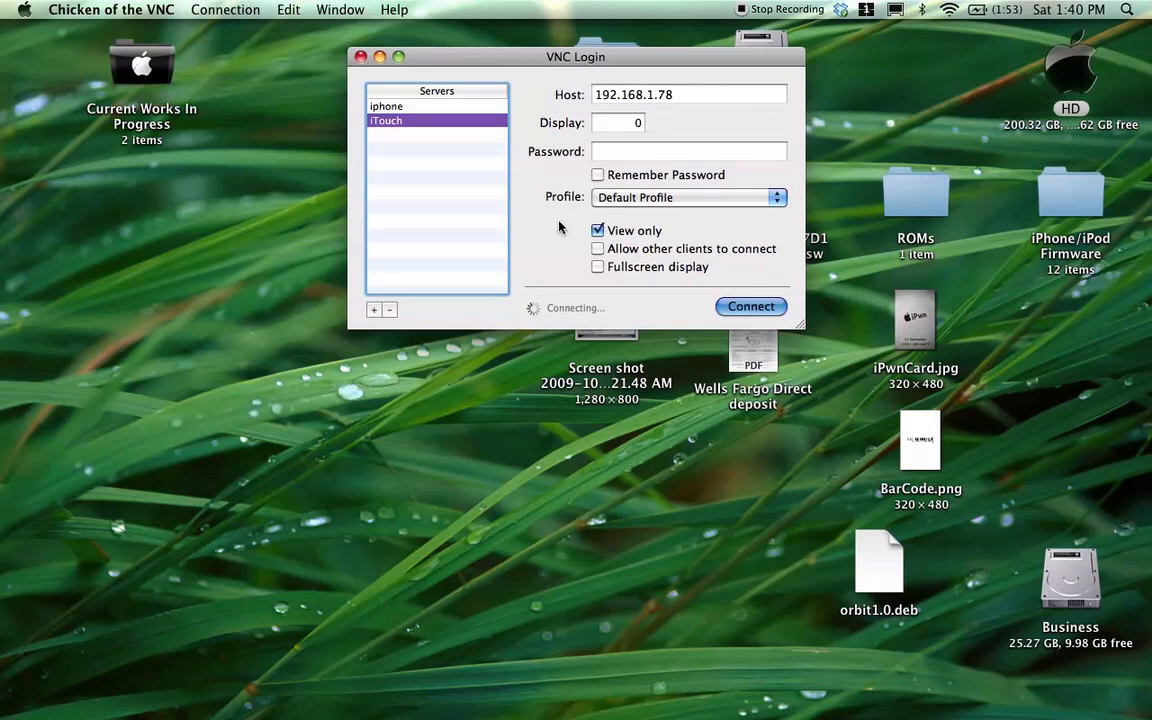